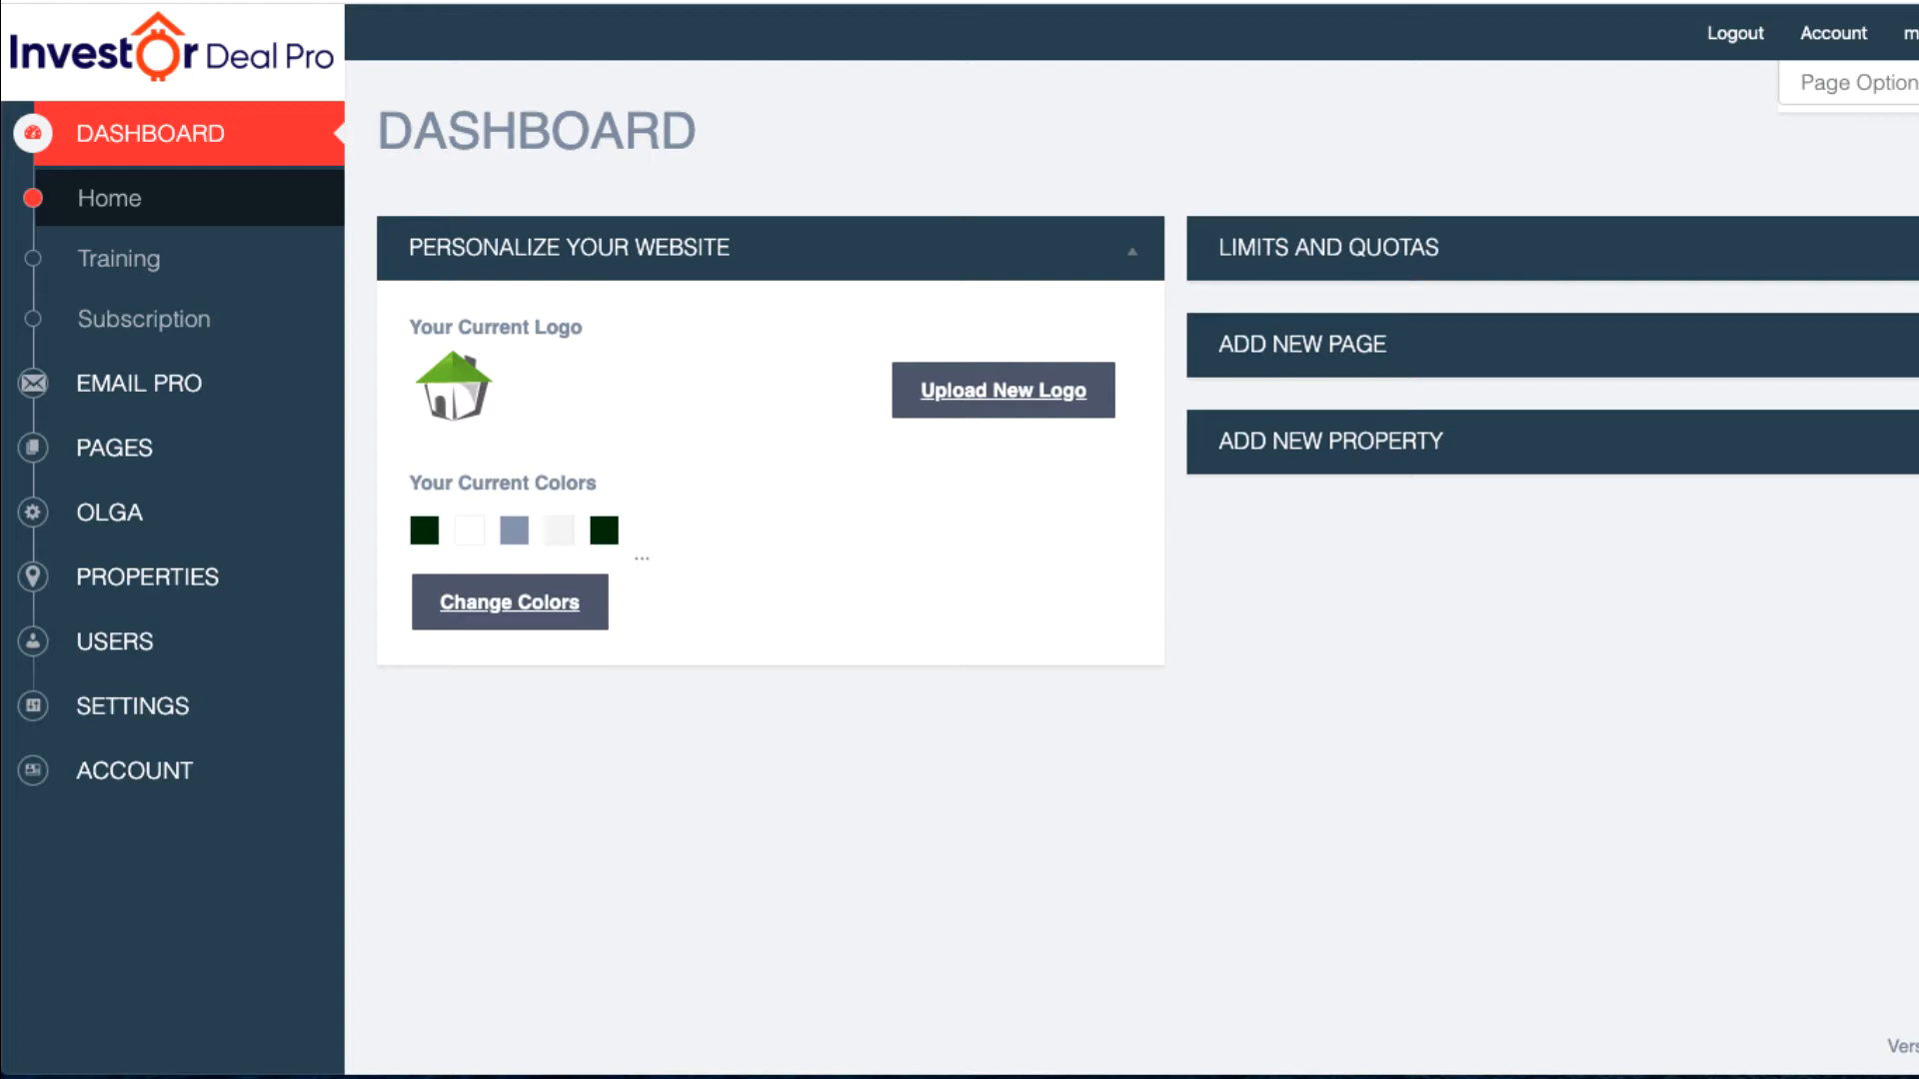
{"action": "mouse_move", "coordinate": [138, 382]}
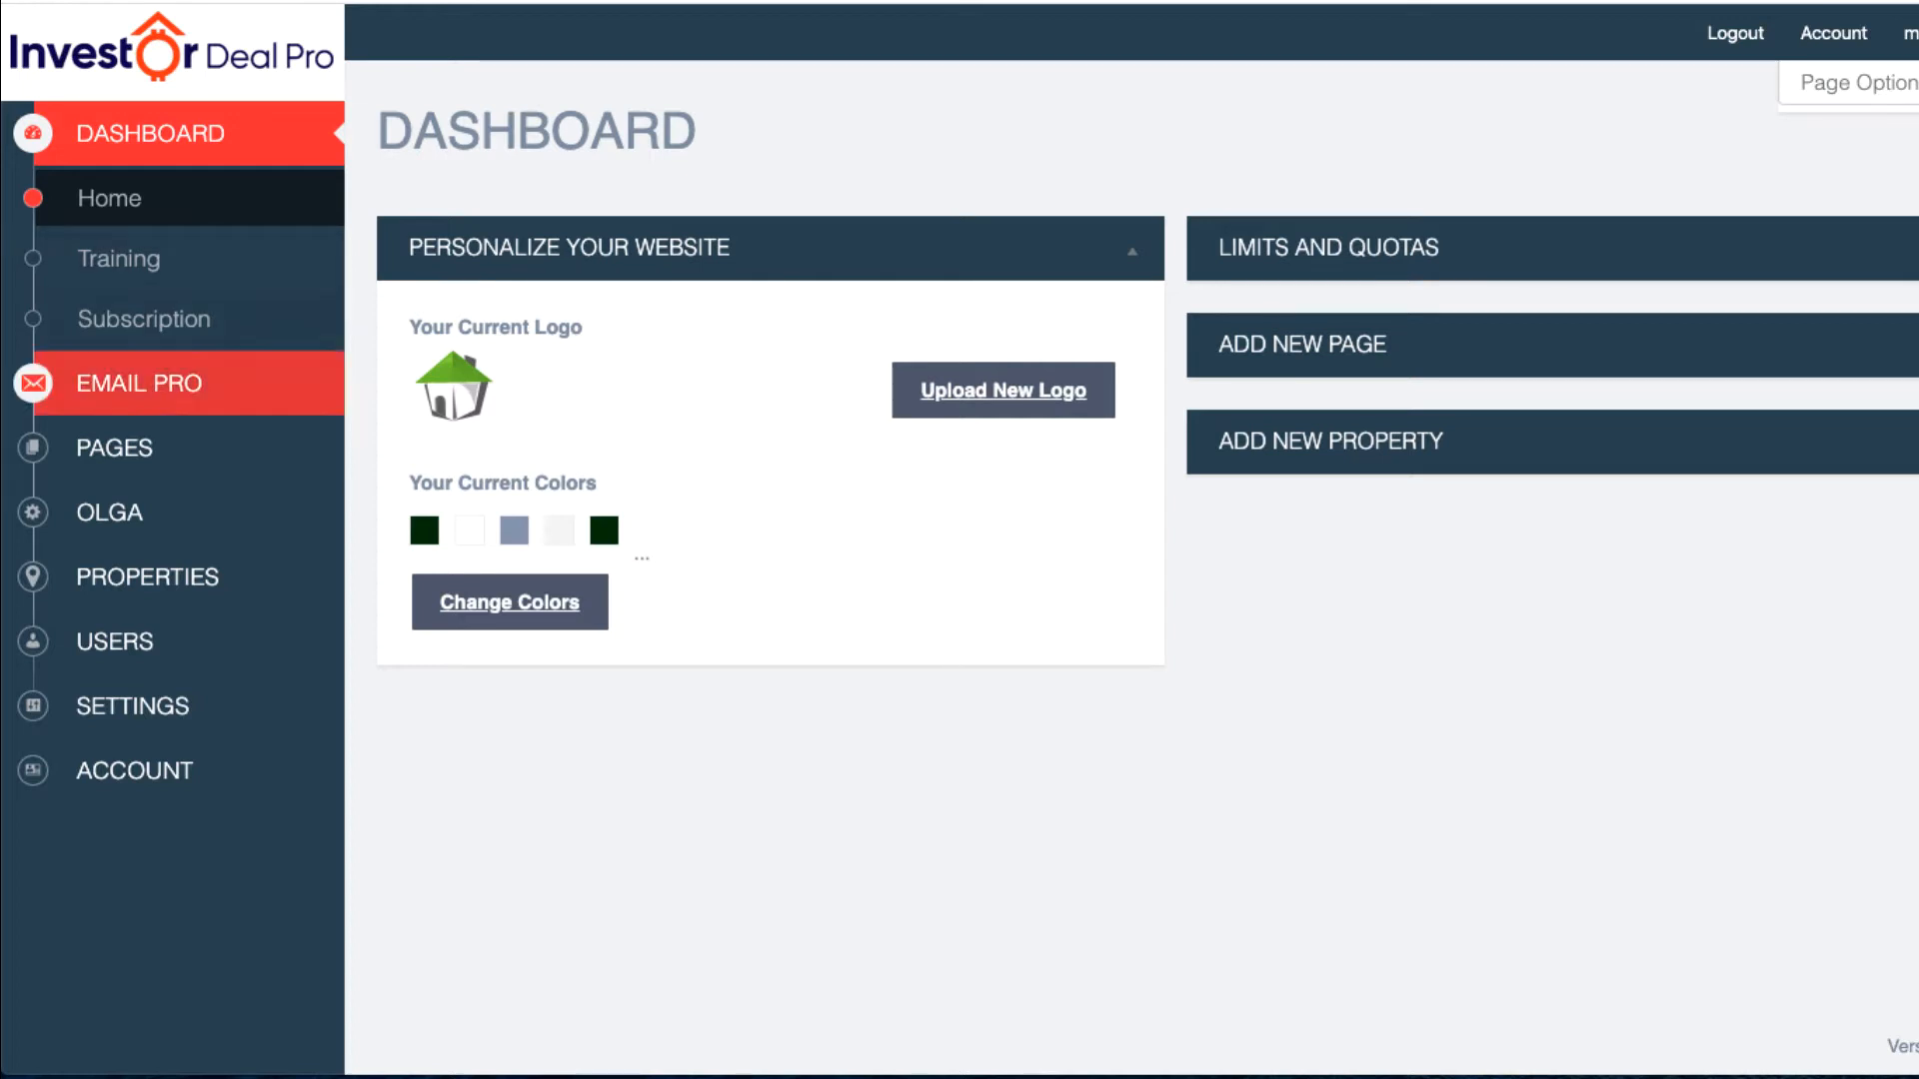
Go to the Email Pro home page with the Sendinblue setup steps.
{"action": "left_click", "coordinate": [138, 383]}
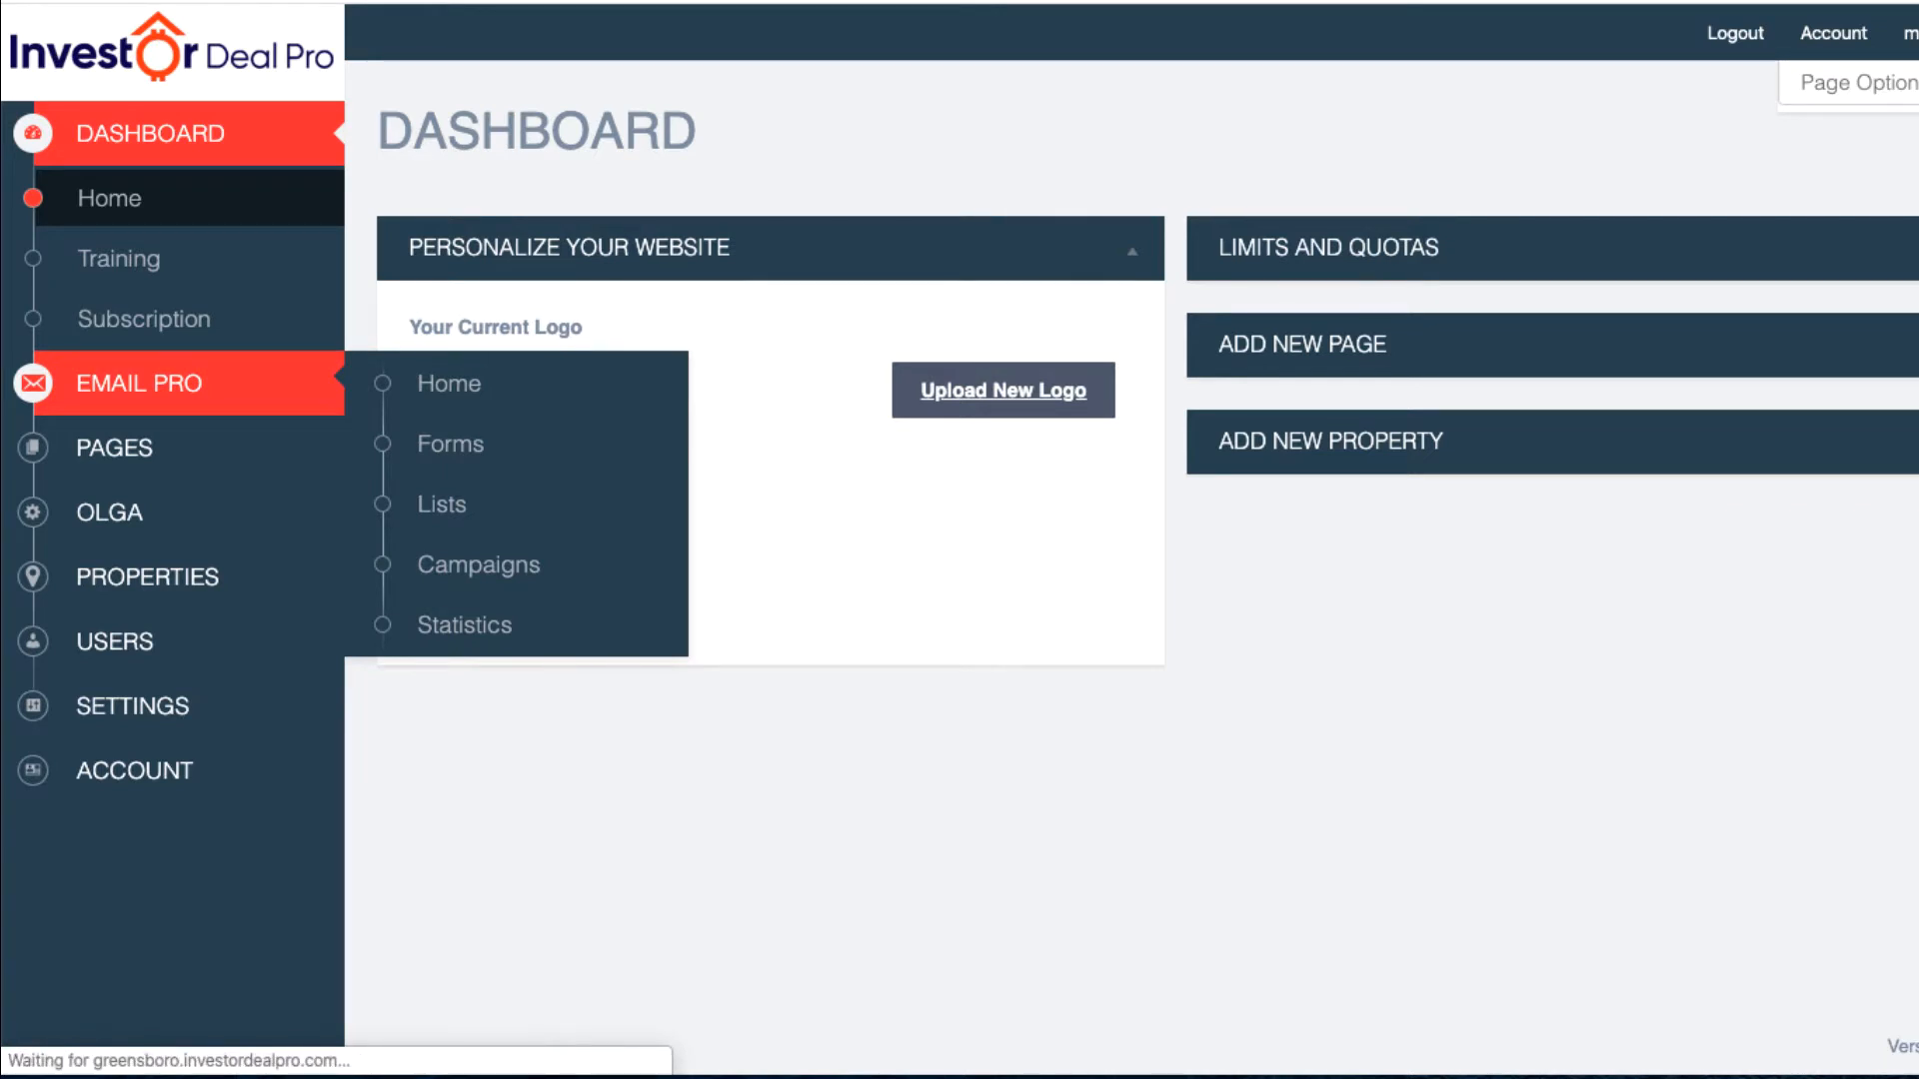
{"action": "left_click", "coordinate": [137, 383]}
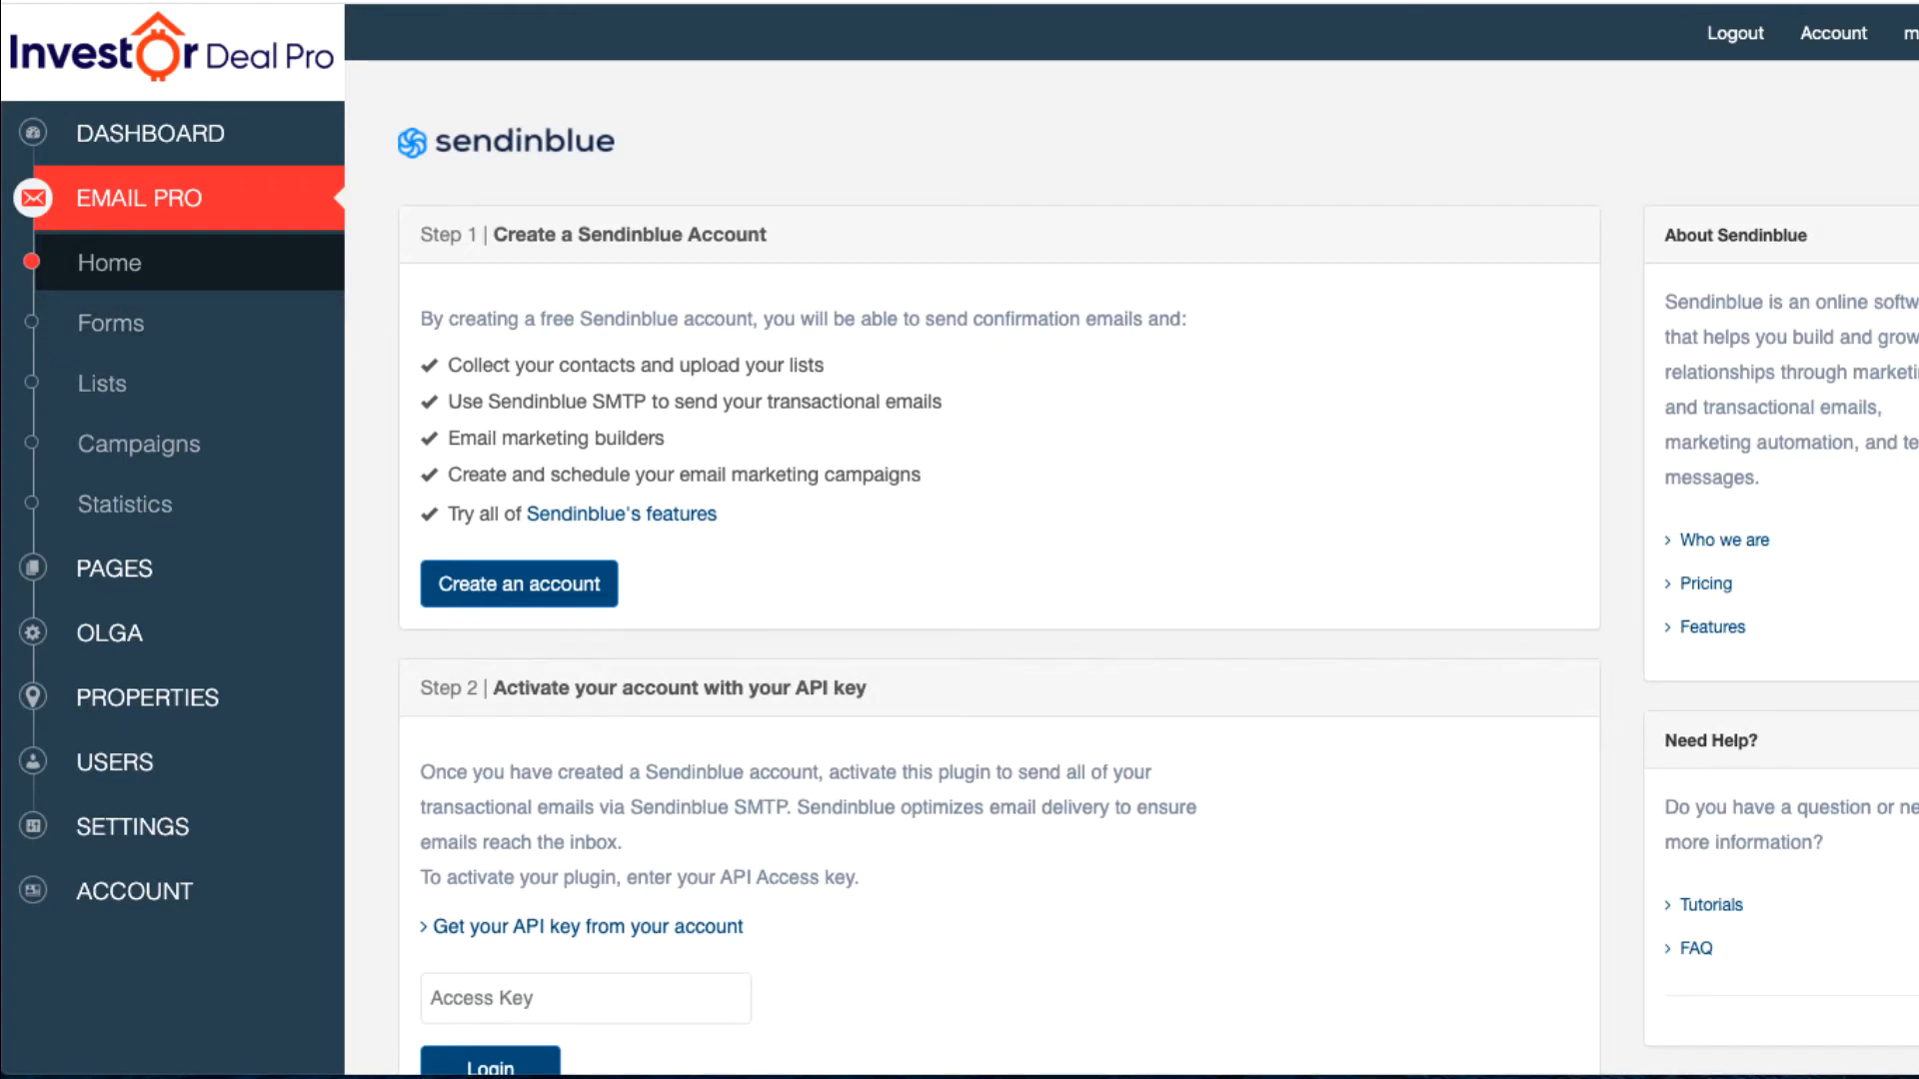
{"action": "mouse_move", "coordinate": [622, 514]}
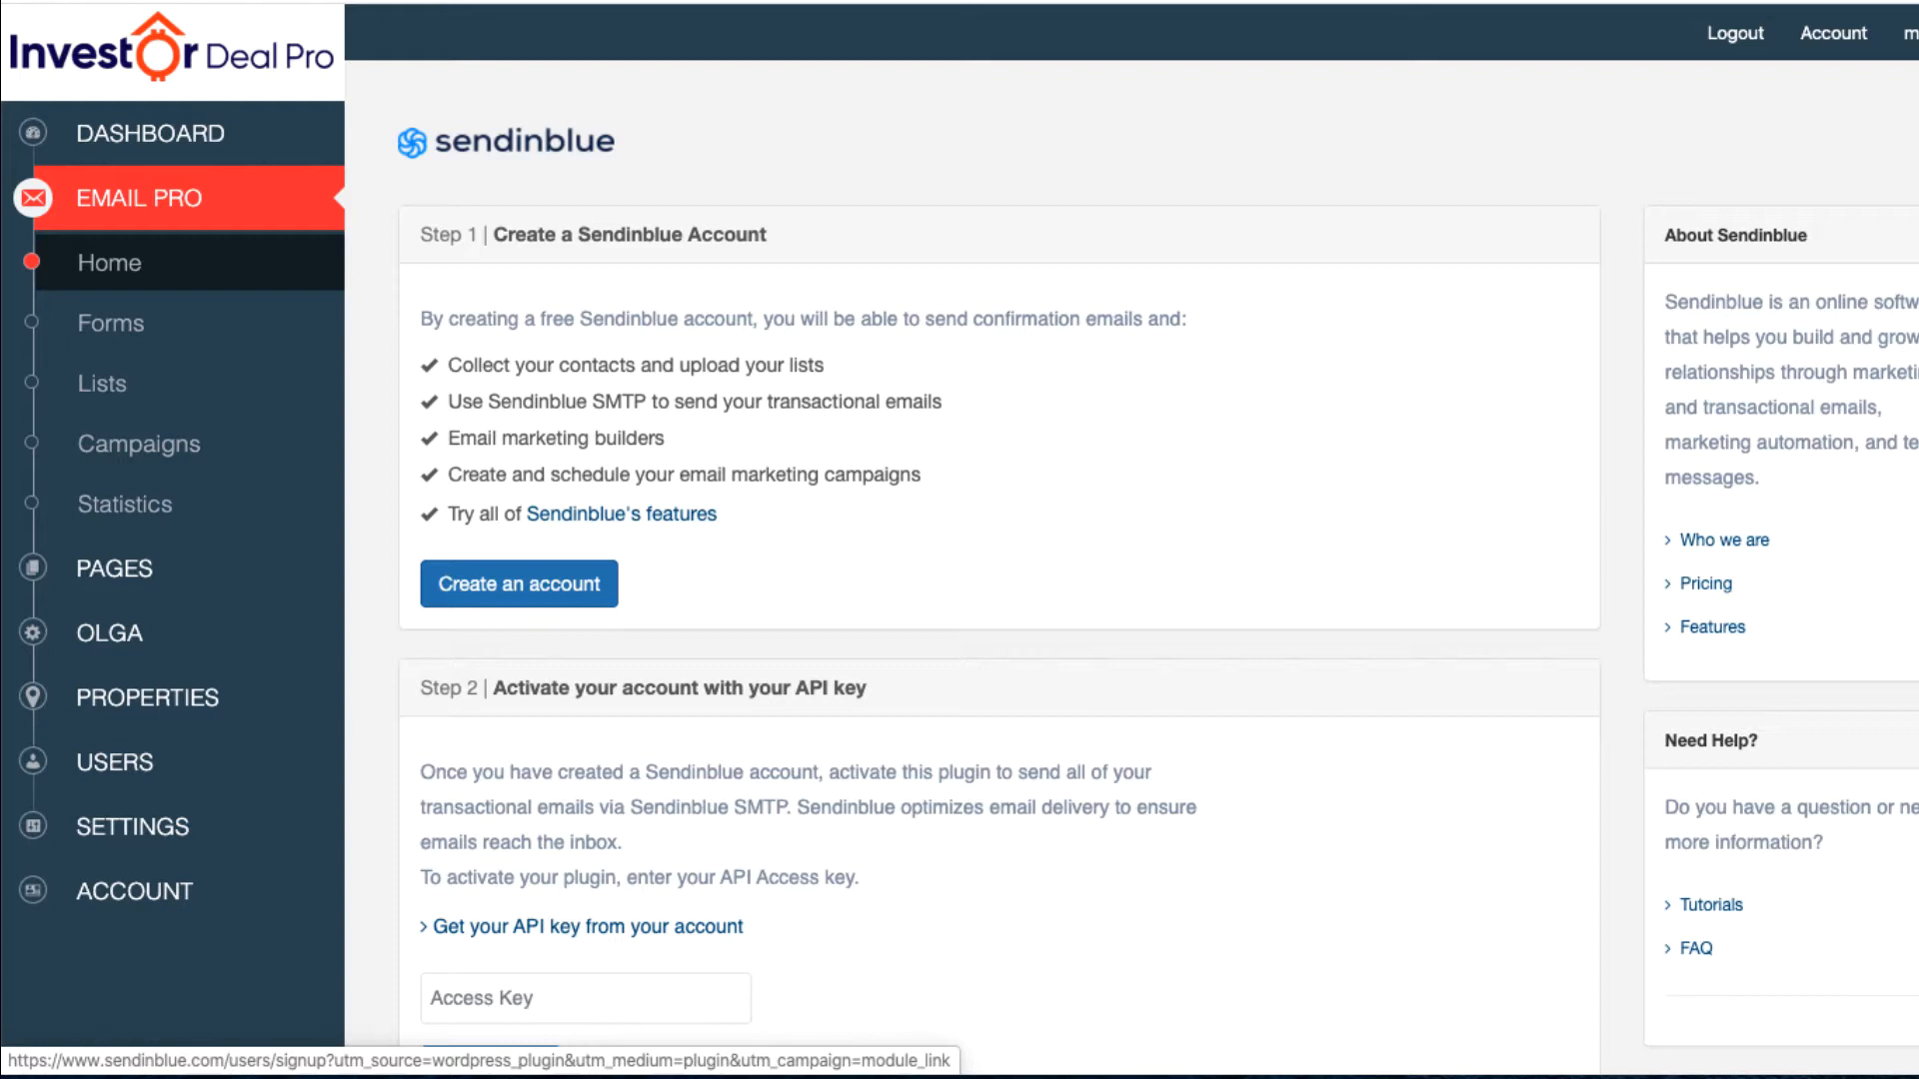
Start creating a Sendinblue account from Step 1 of the Email Pro setup.
{"action": "left_click", "coordinate": [518, 584]}
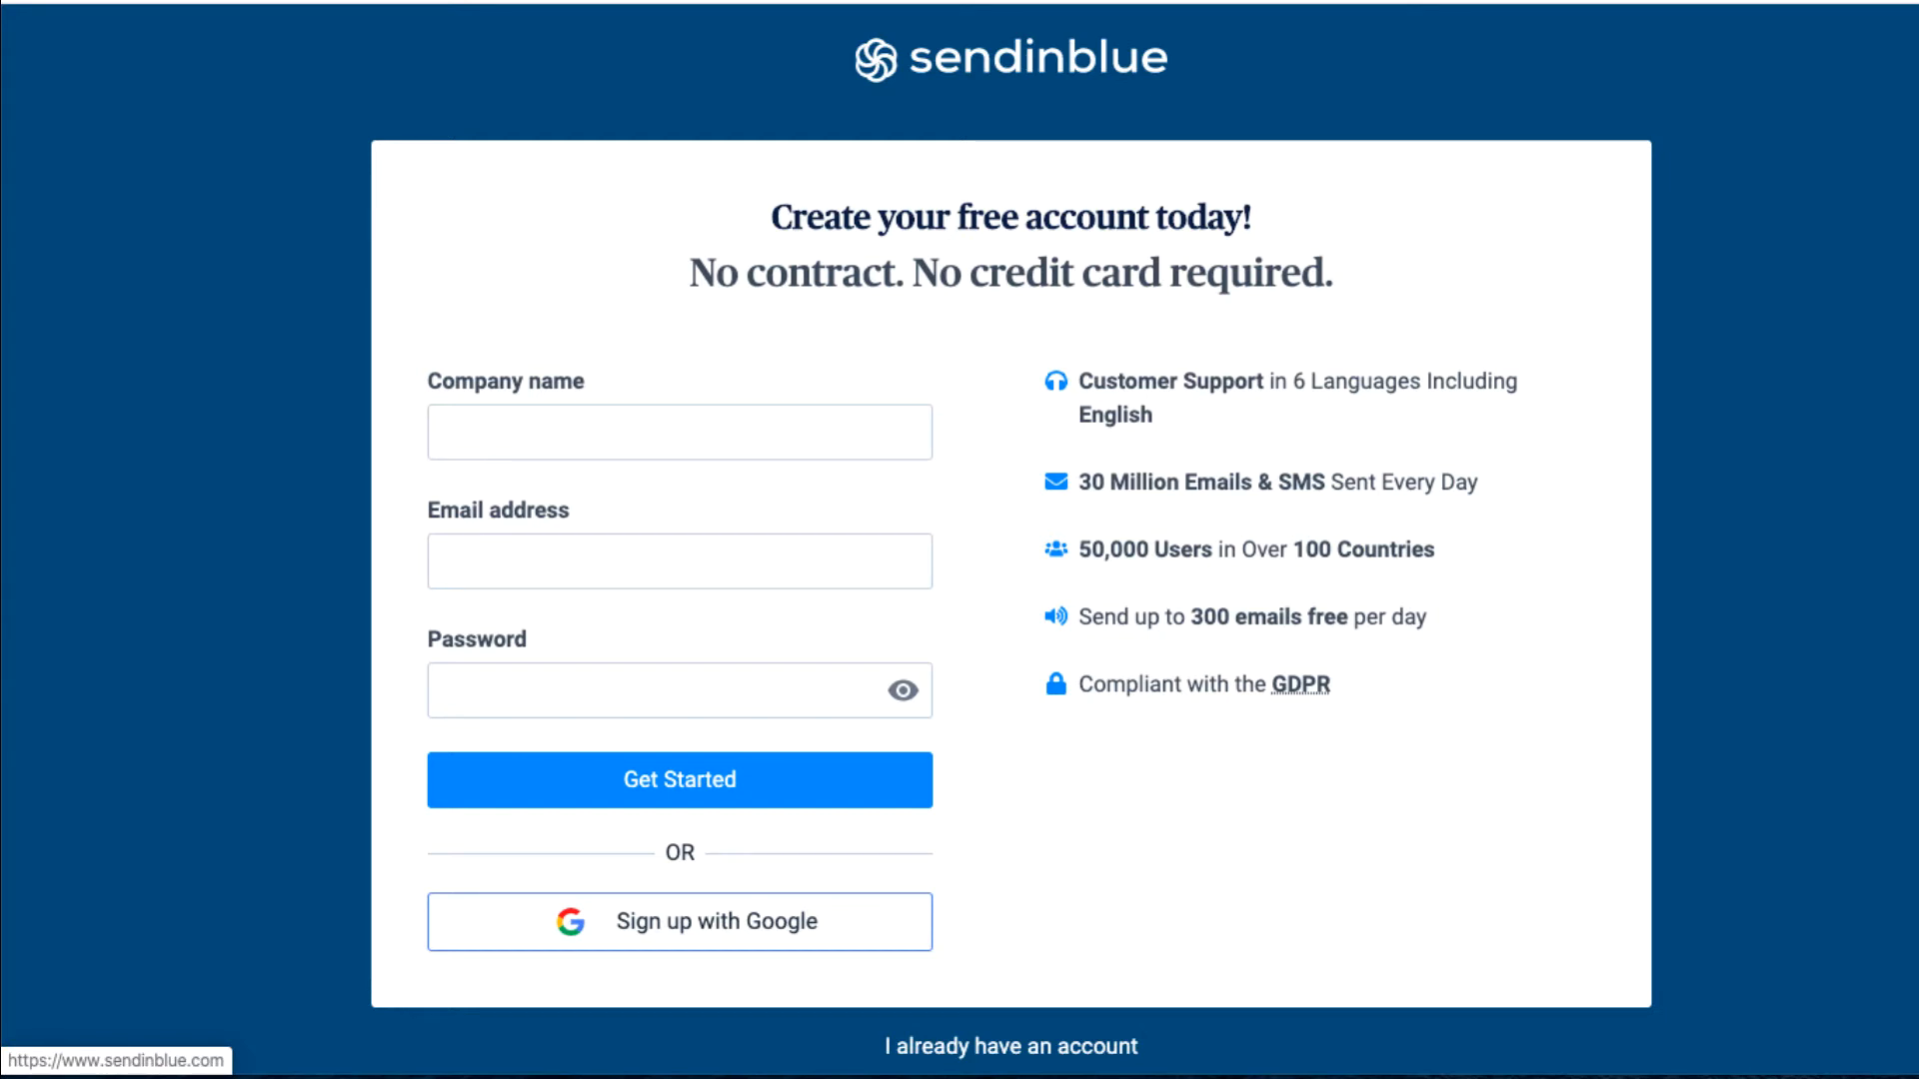
Submit the Sendinblue sign-up form with company name, email address and password.
{"action": "left_click_drag", "start_coordinate": [1078, 616], "coordinate": [1236, 617]}
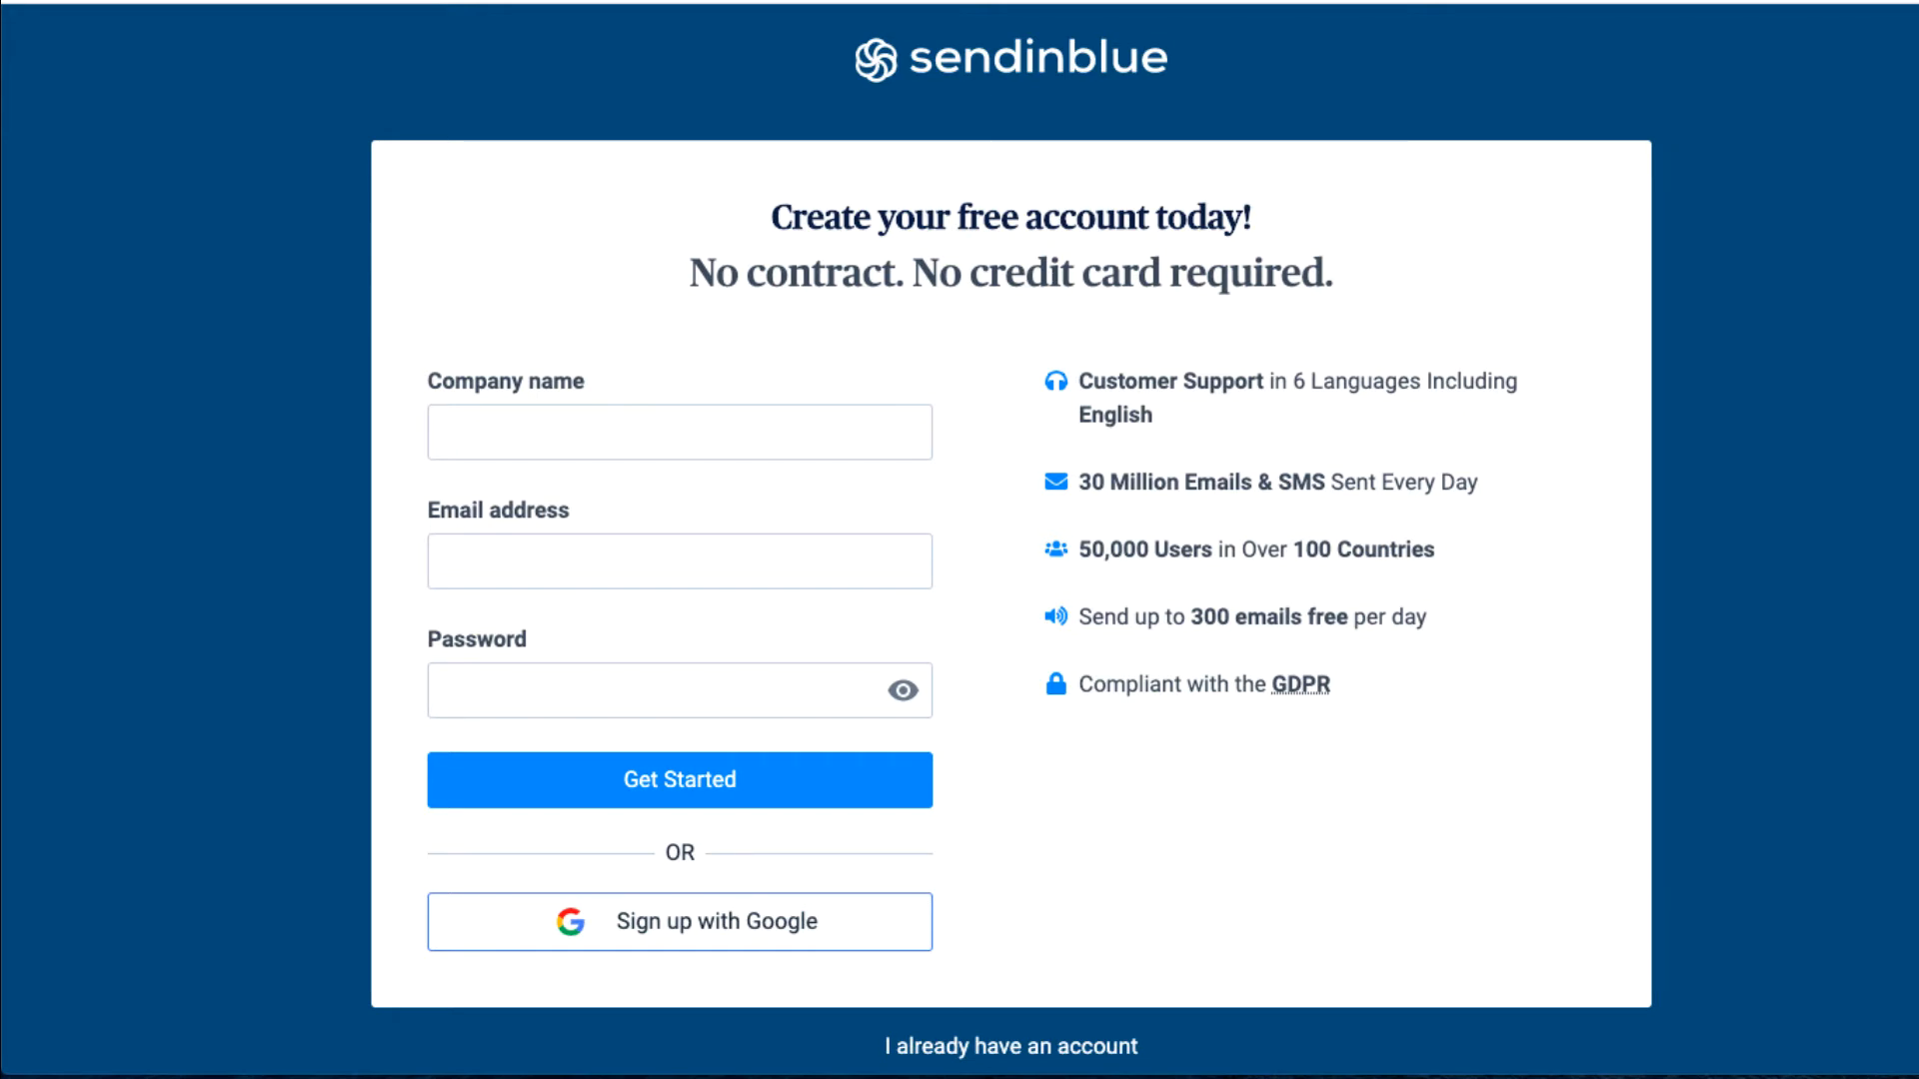
{"action": "left_click", "coordinate": [680, 780]}
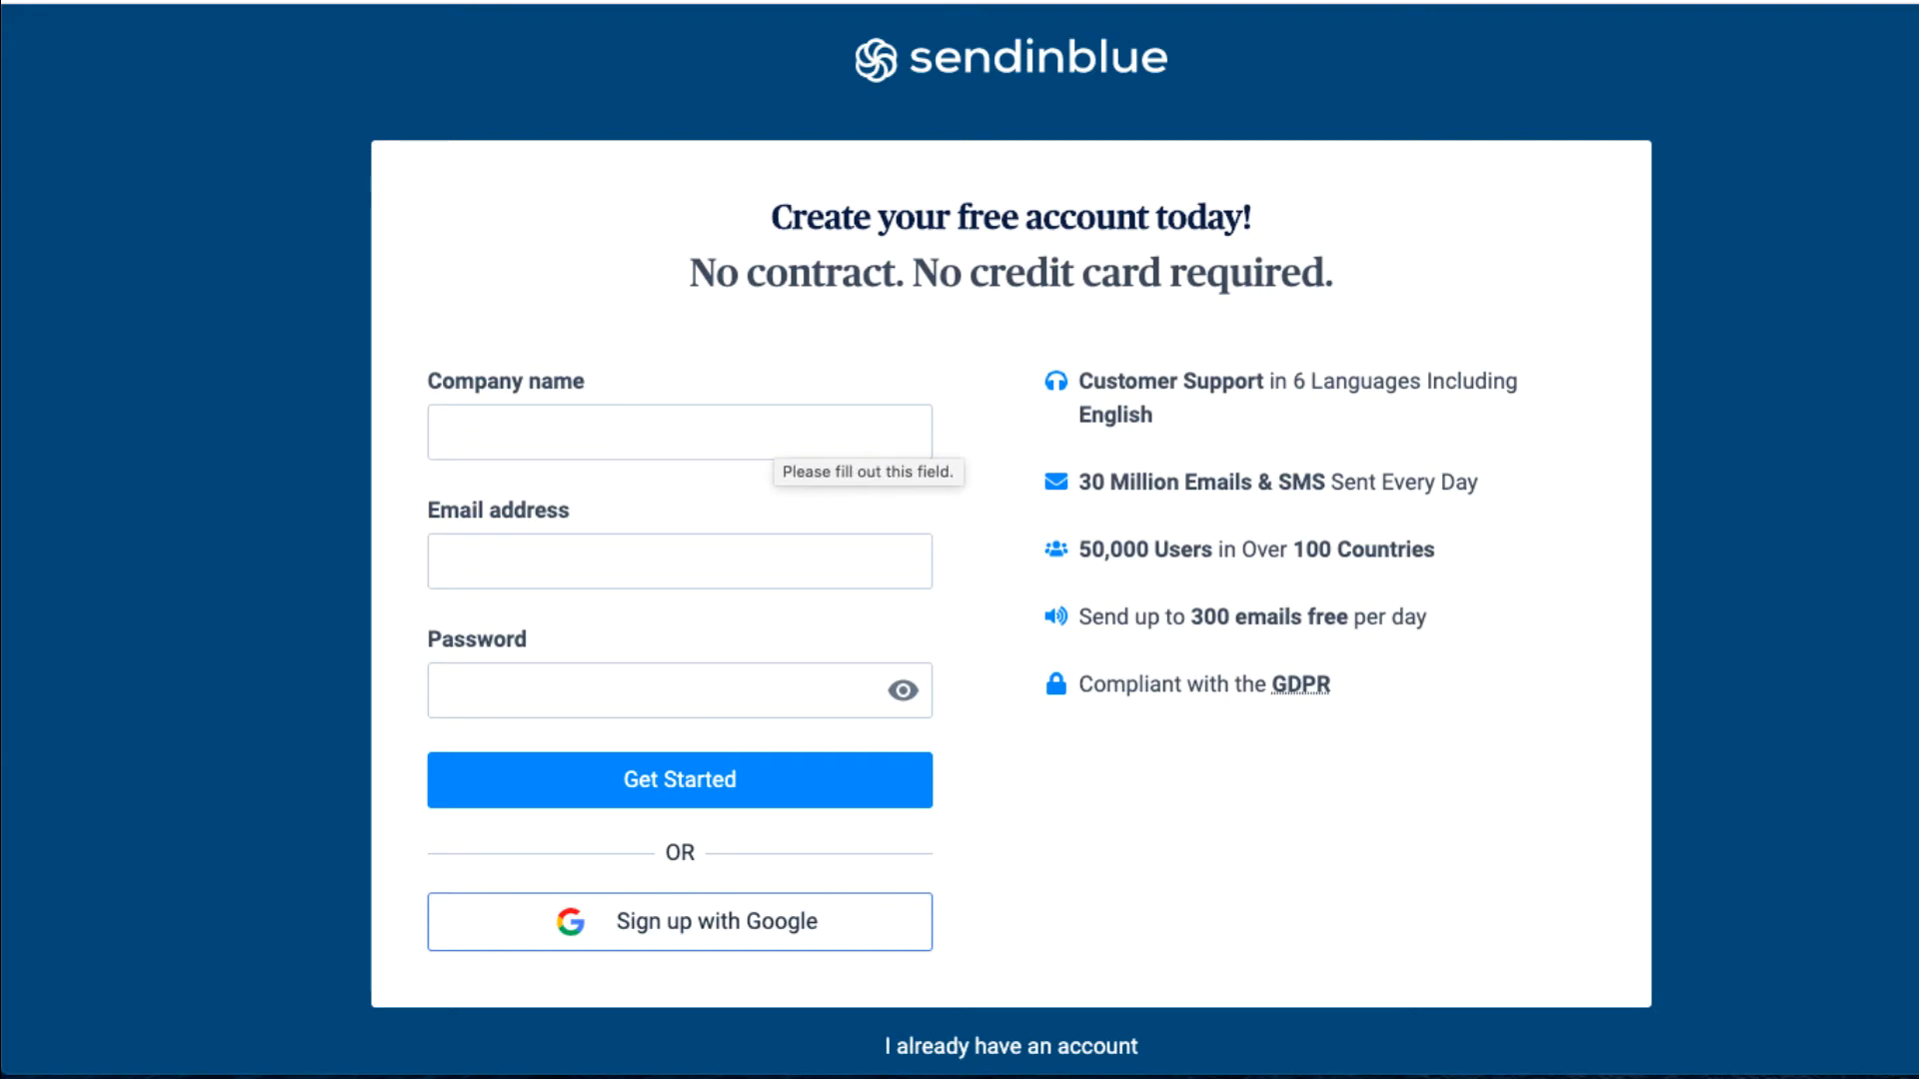
{"action": "left_click", "coordinate": [679, 779]}
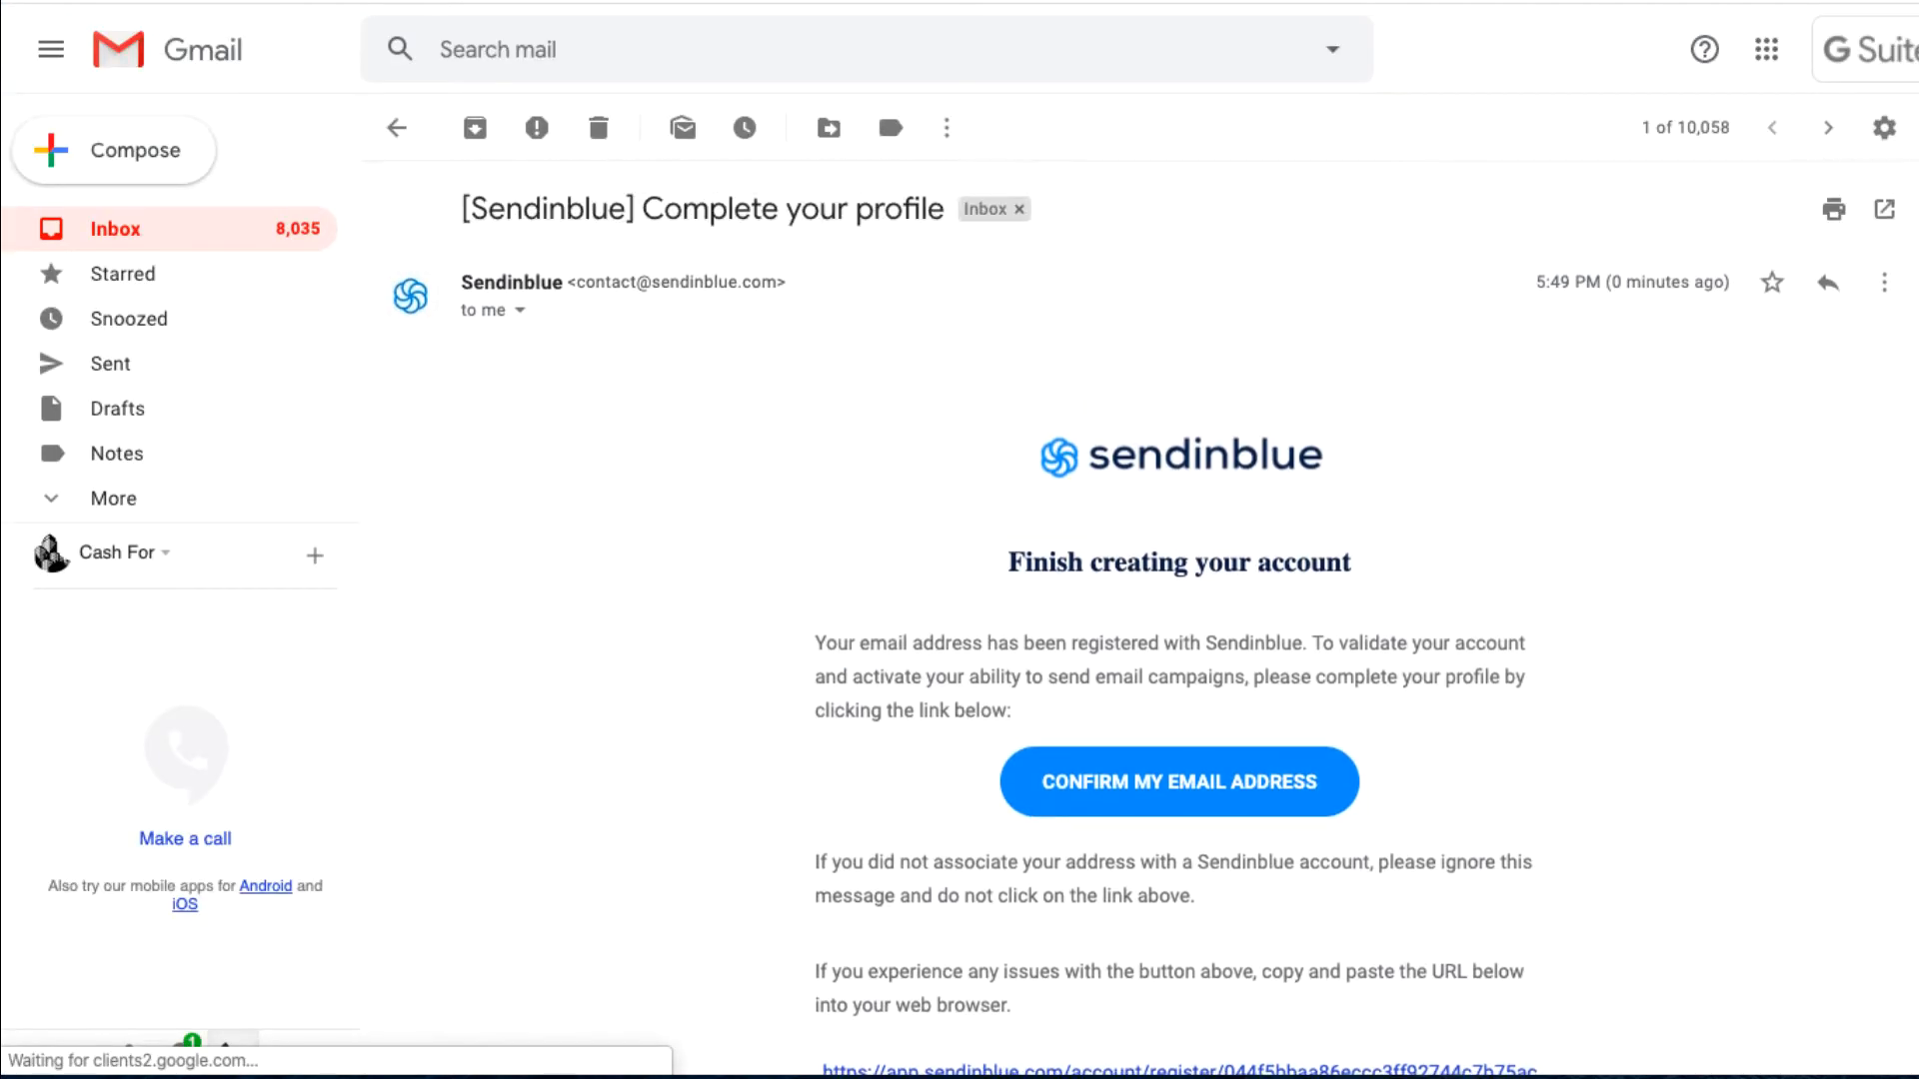
Confirm the new account's email address from the Sendinblue 'Complete your profile' email.
{"action": "double_click", "coordinate": [708, 209]}
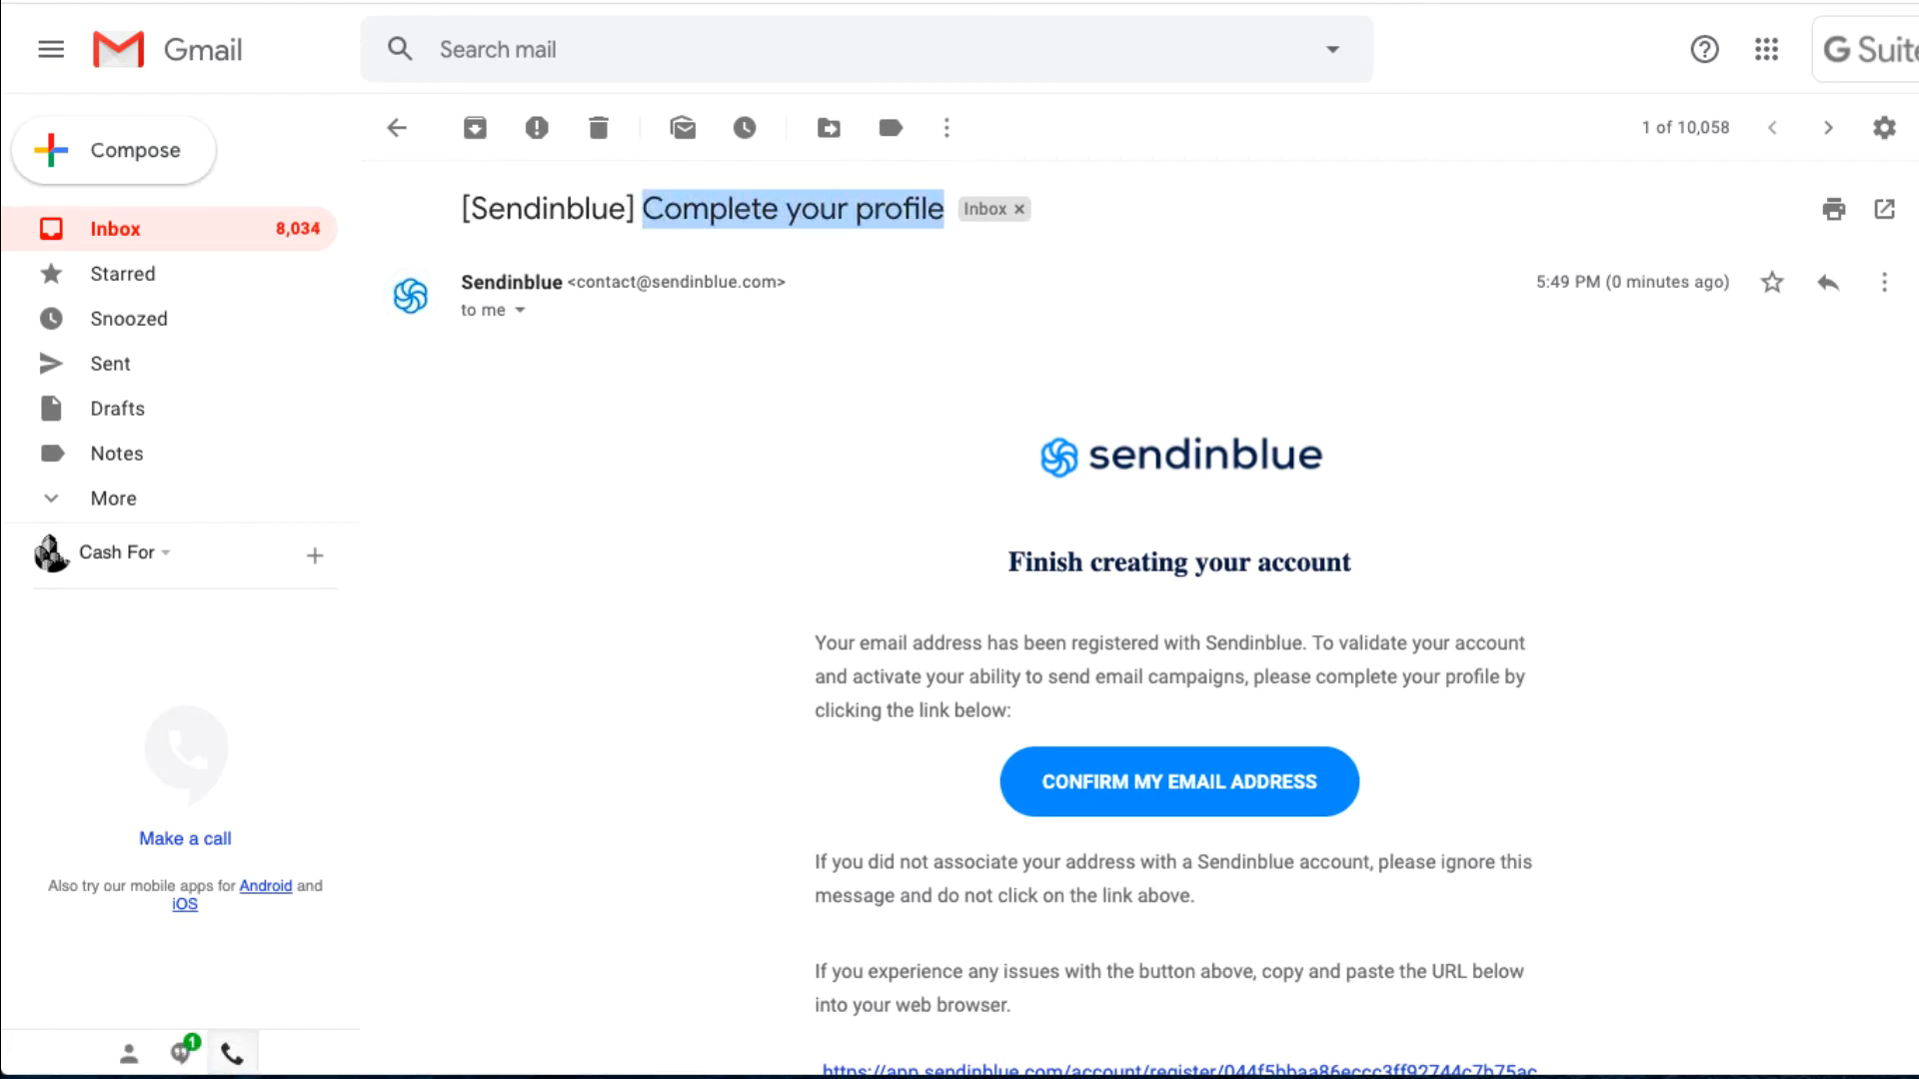
{"action": "left_click", "coordinate": [1178, 781]}
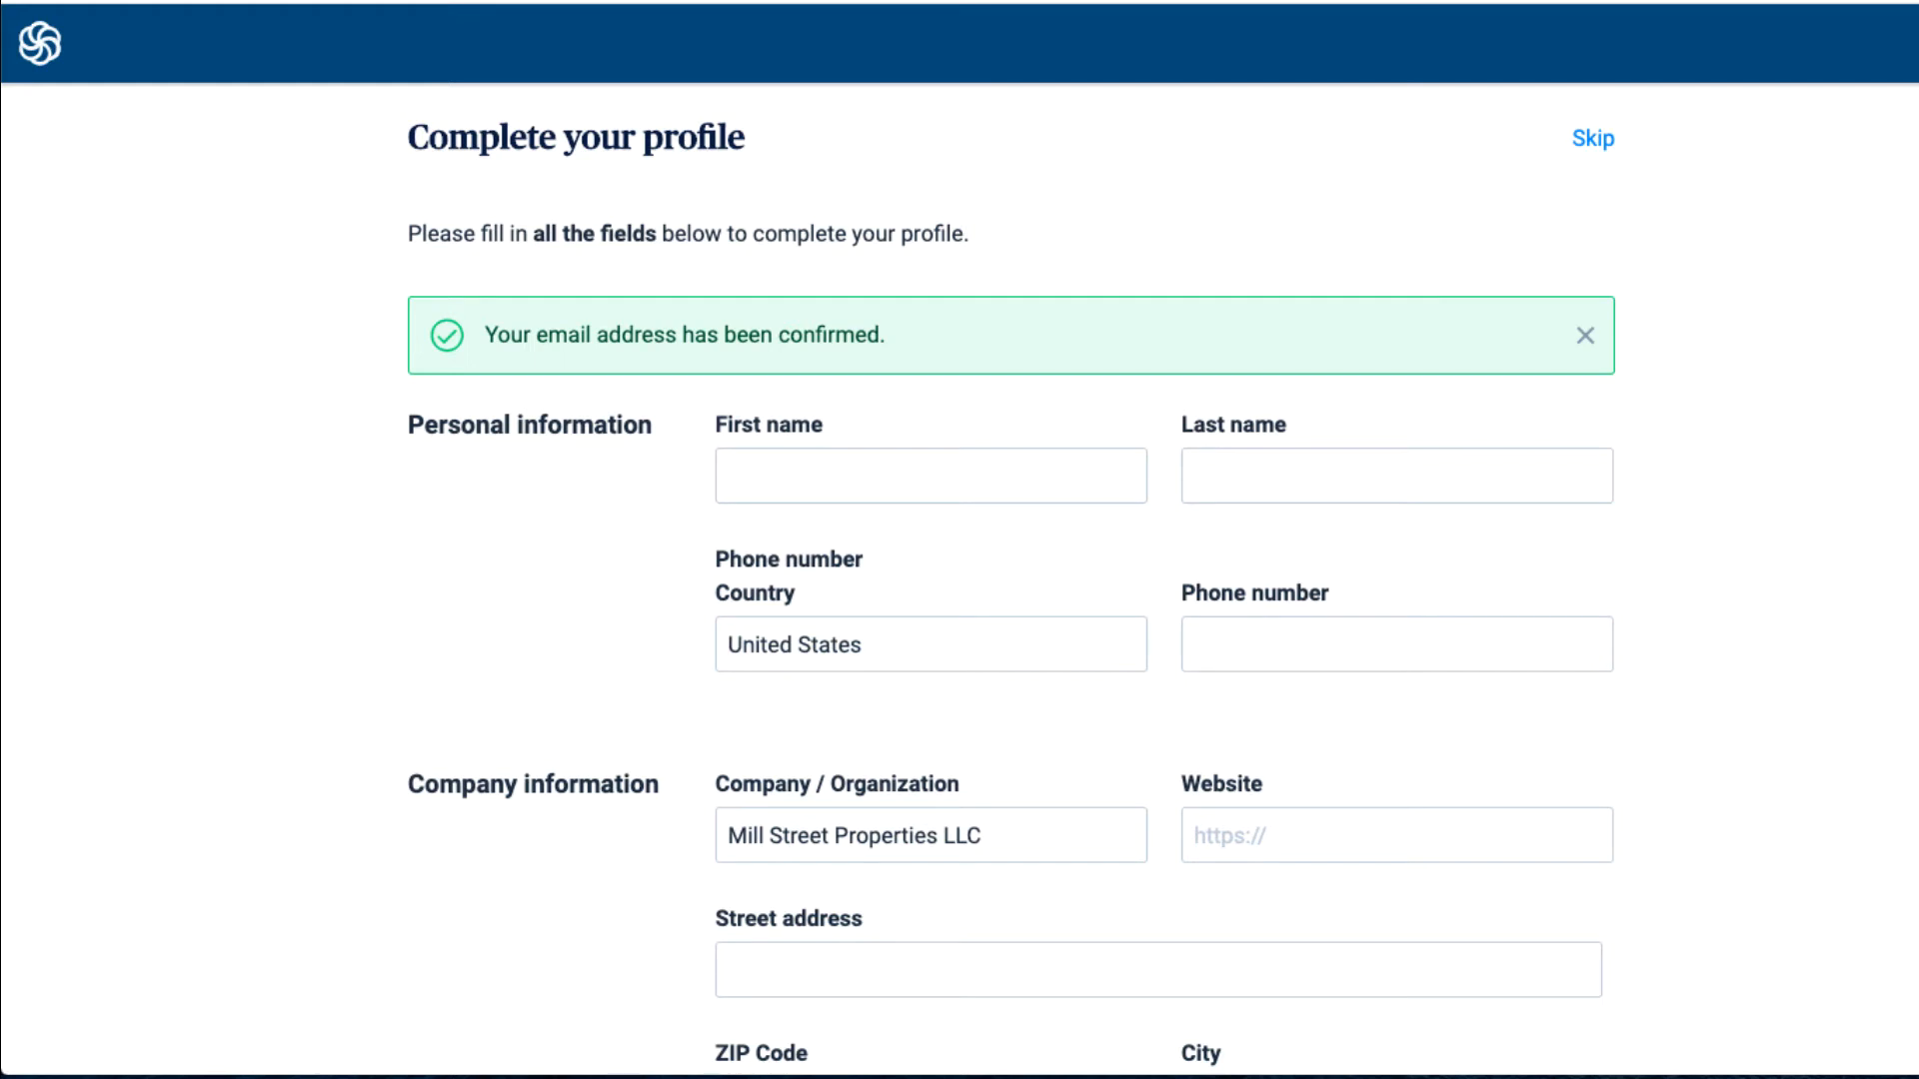
Complete the Sendinblue profile with personal and Mill Street Properties LLC company details.
{"action": "scroll", "scroll_direction": "down", "scroll_amount": 3}
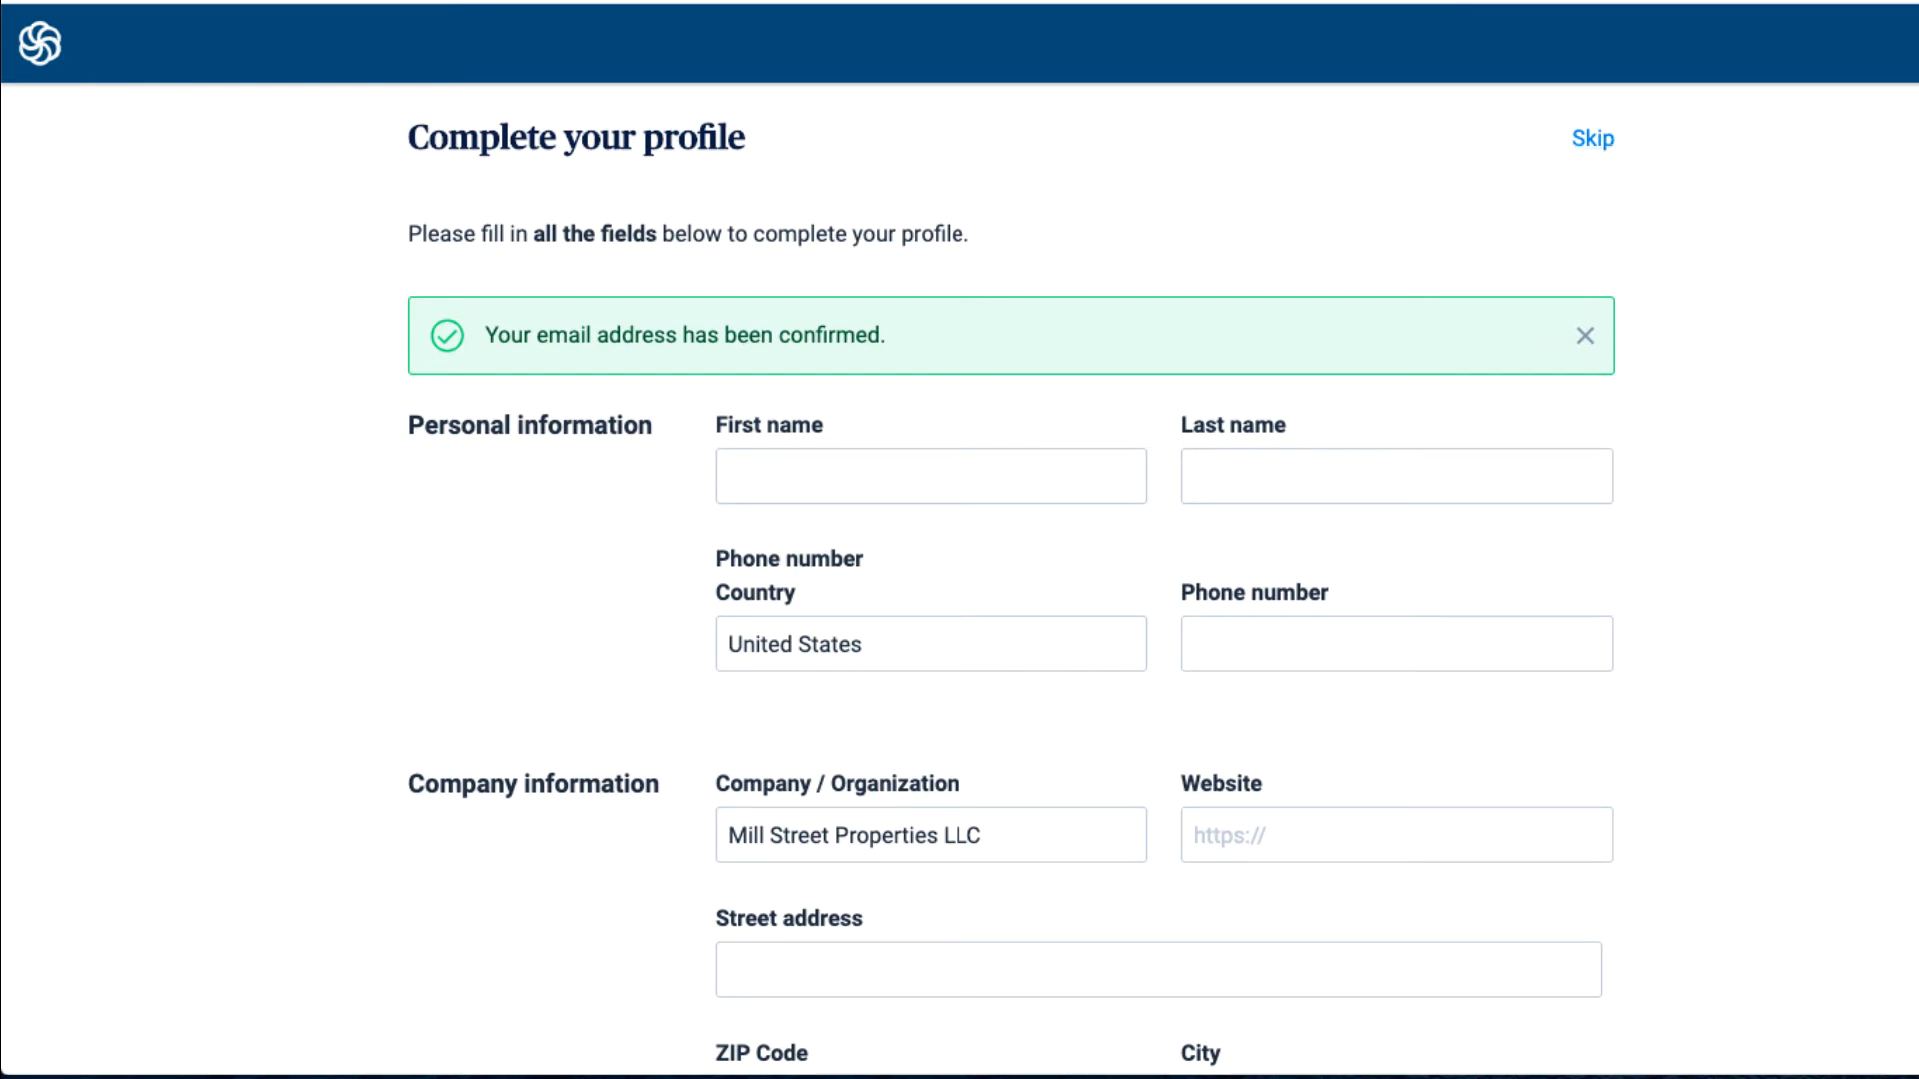
{"action": "scroll", "scroll_direction": "down", "scroll_amount": 3}
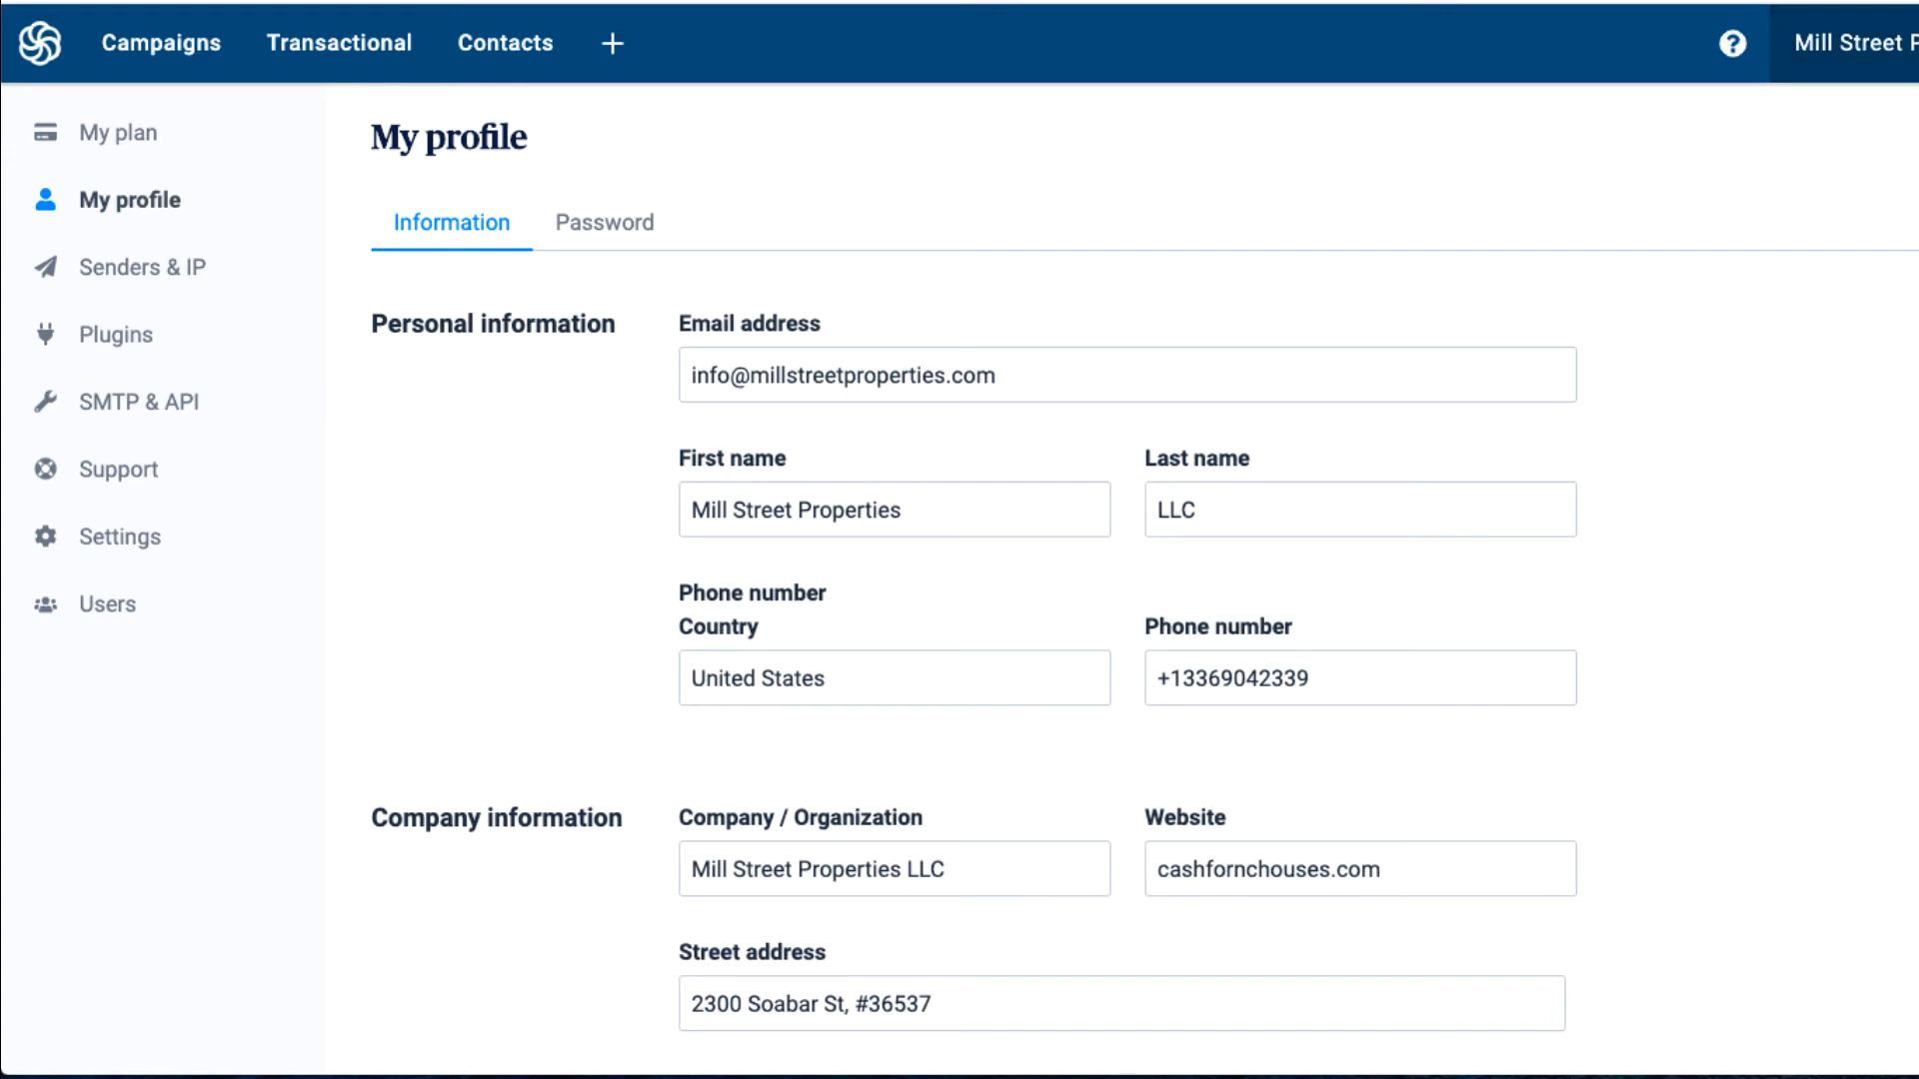
Go to the SMTP & API settings from the account menu.
{"action": "left_click", "coordinate": [1860, 43]}
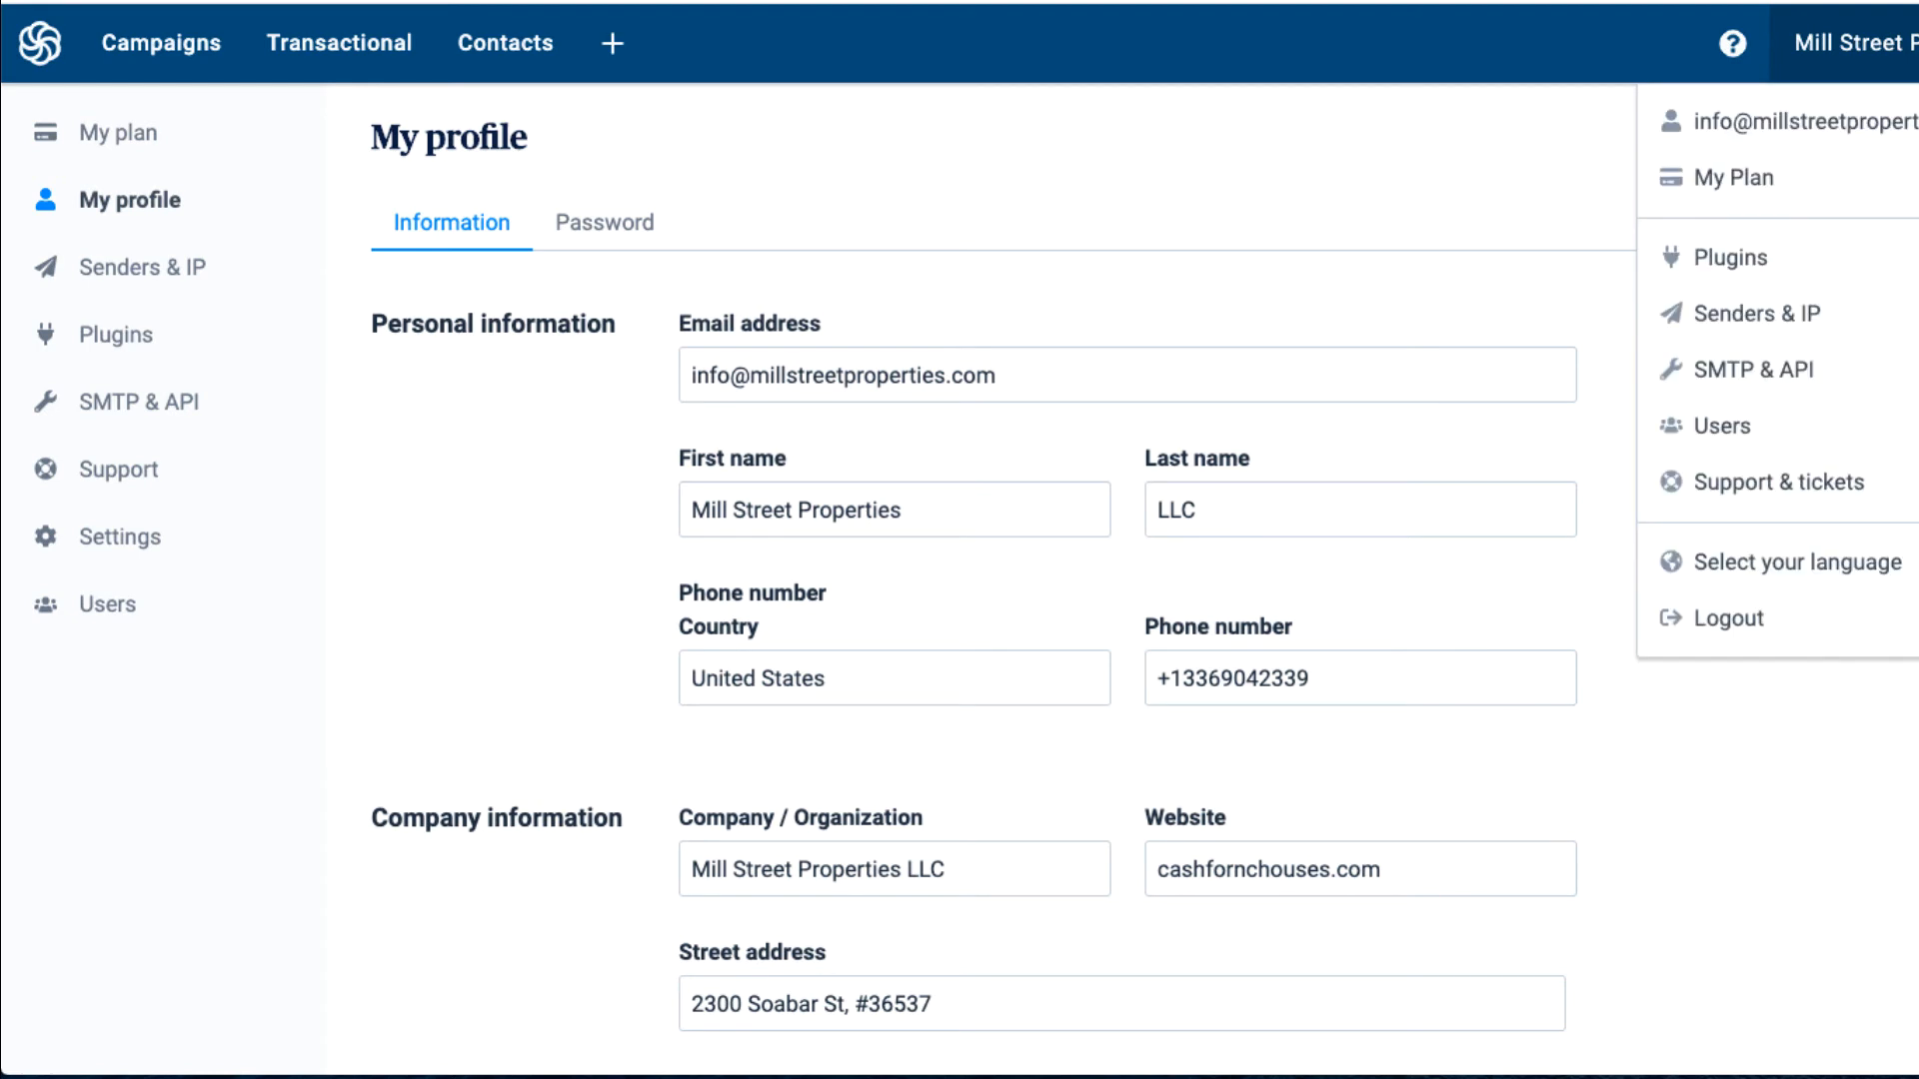
{"action": "mouse_move", "coordinate": [1751, 369]}
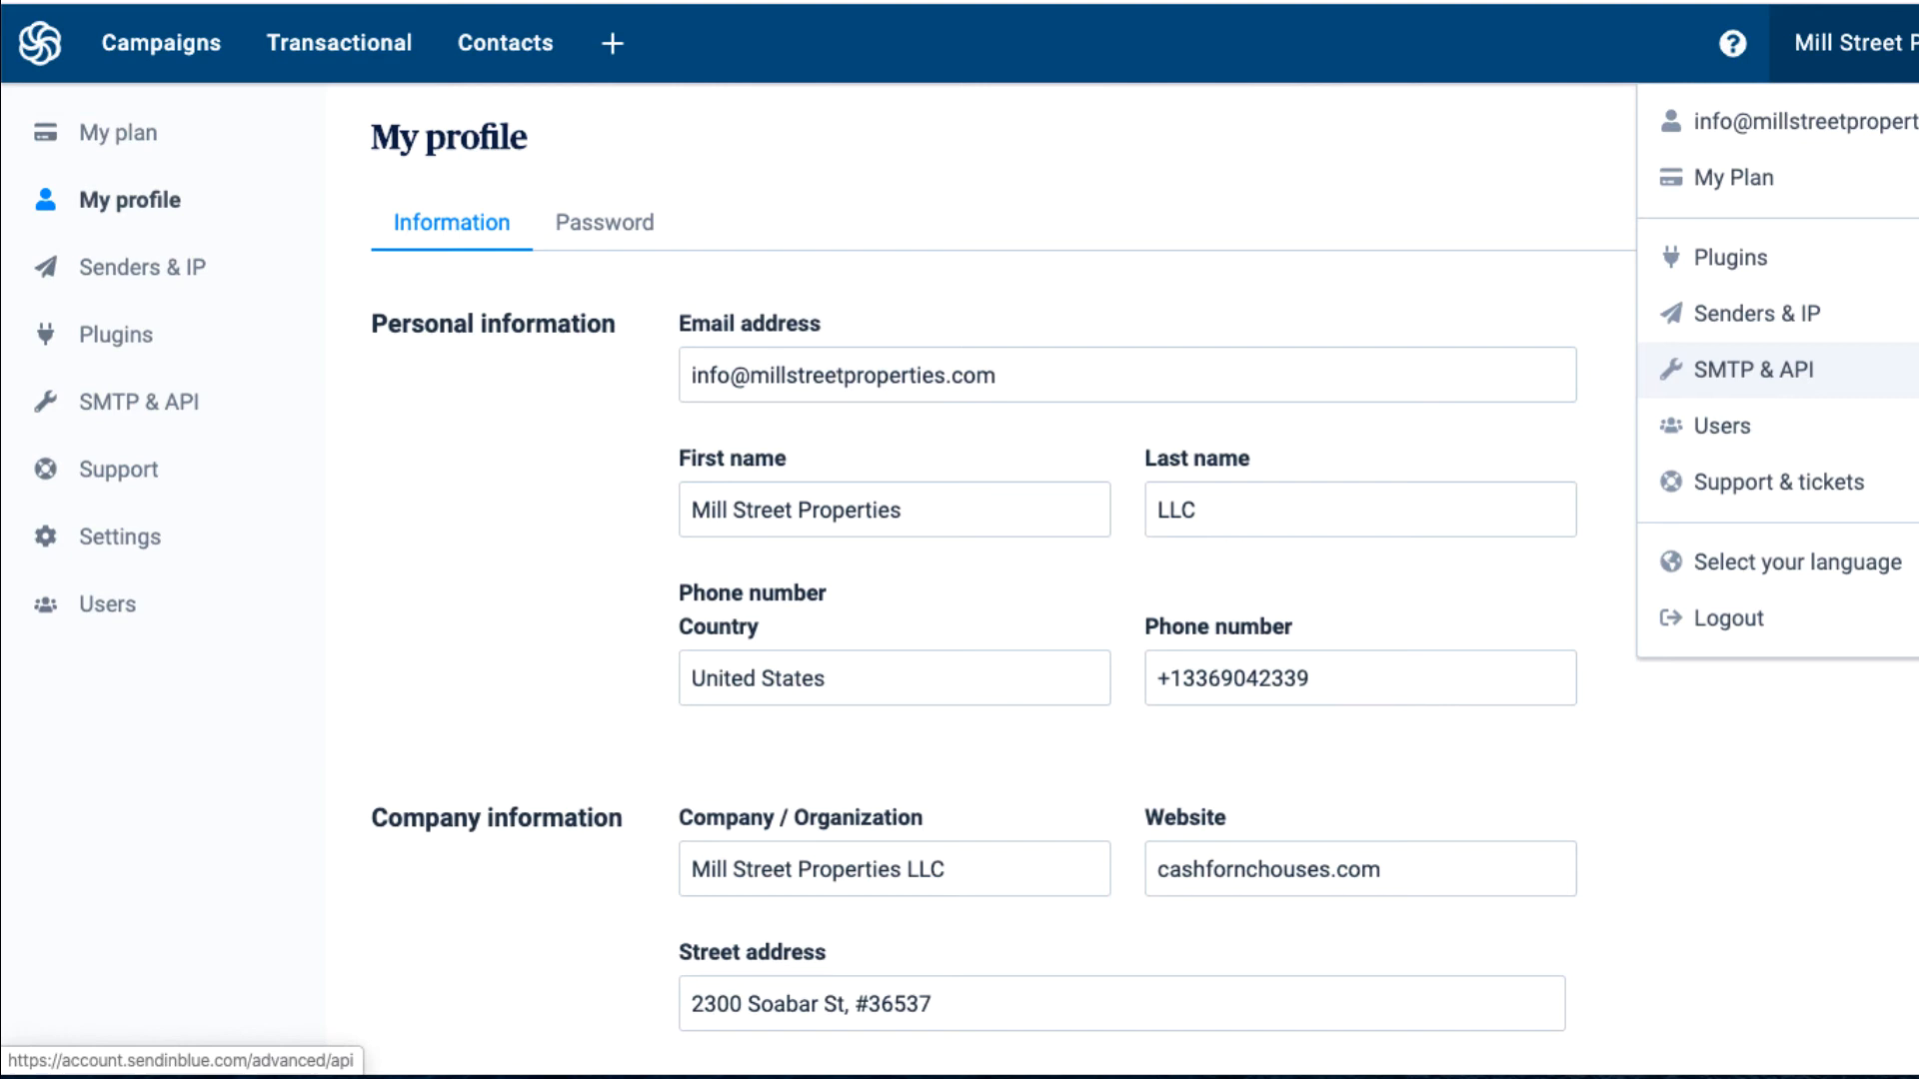
{"action": "left_click", "coordinate": [1750, 369]}
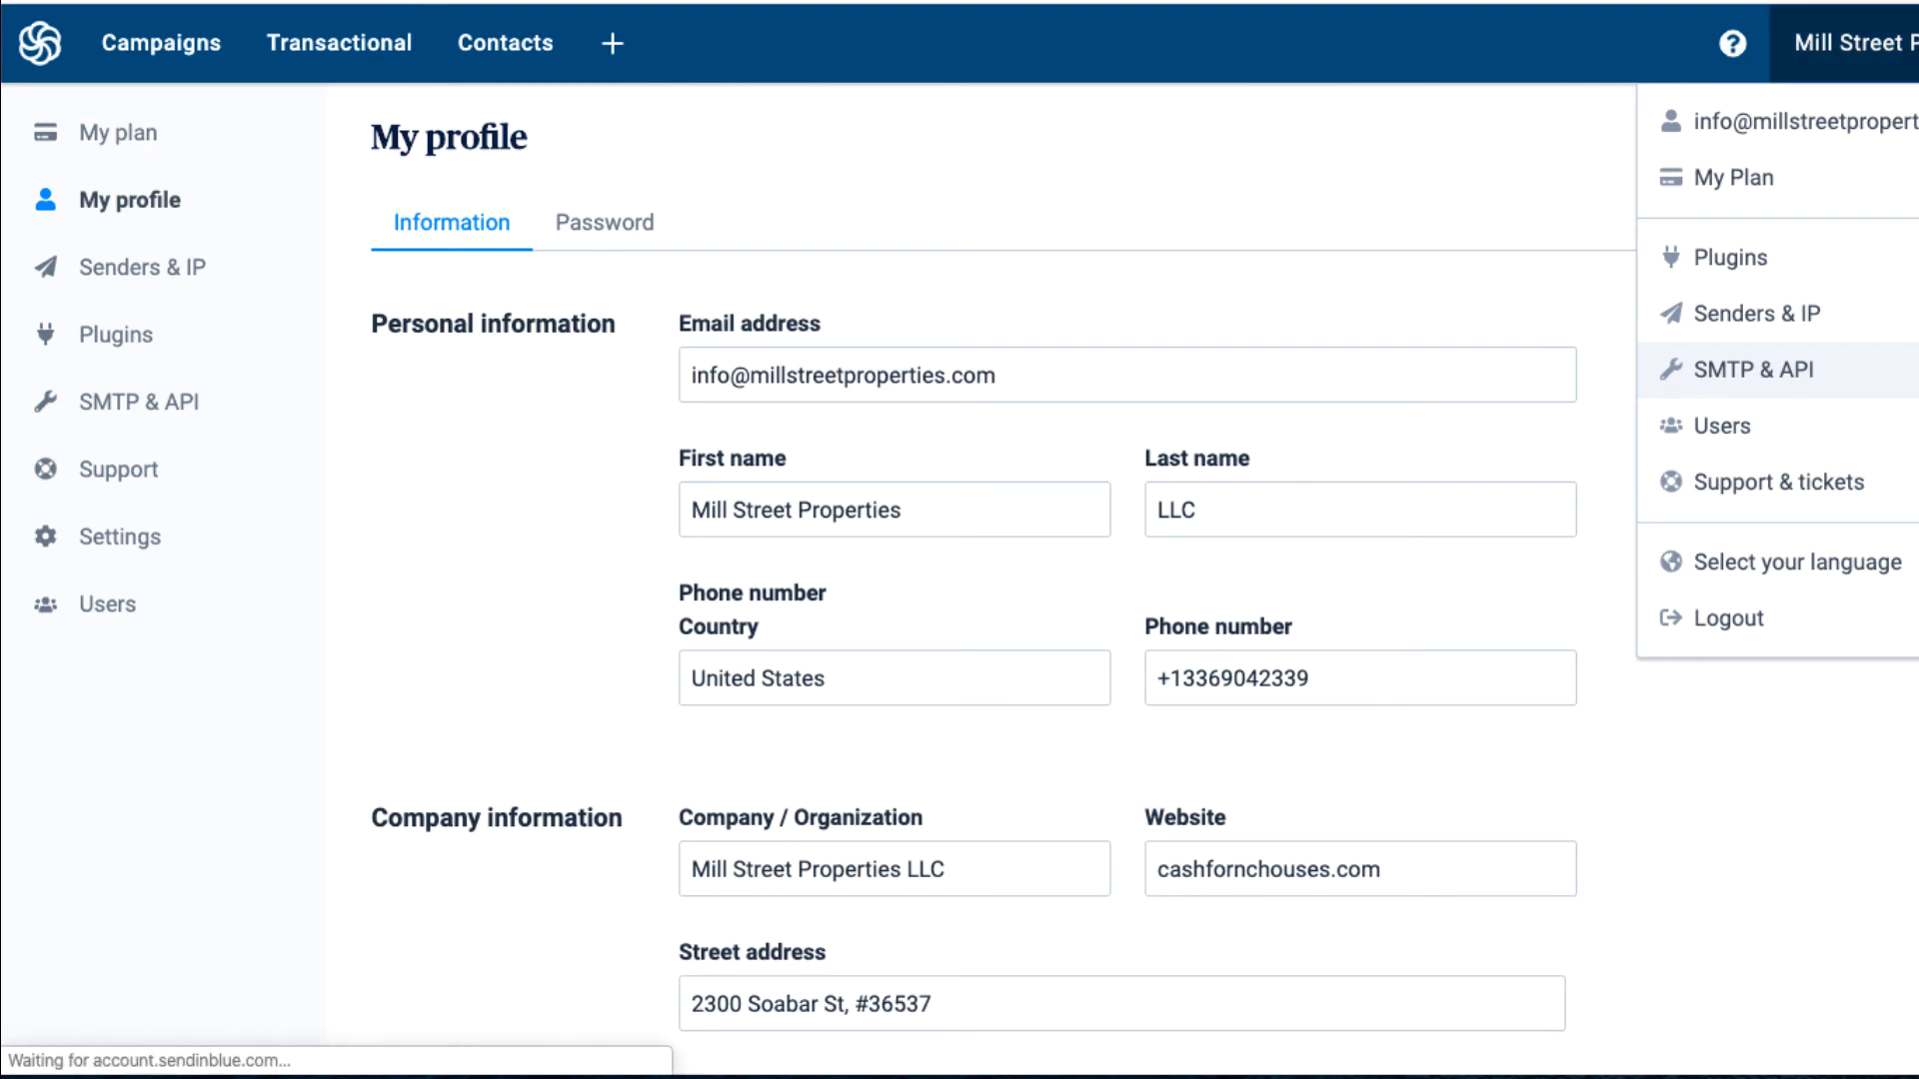
{"action": "left_click", "coordinate": [1743, 370]}
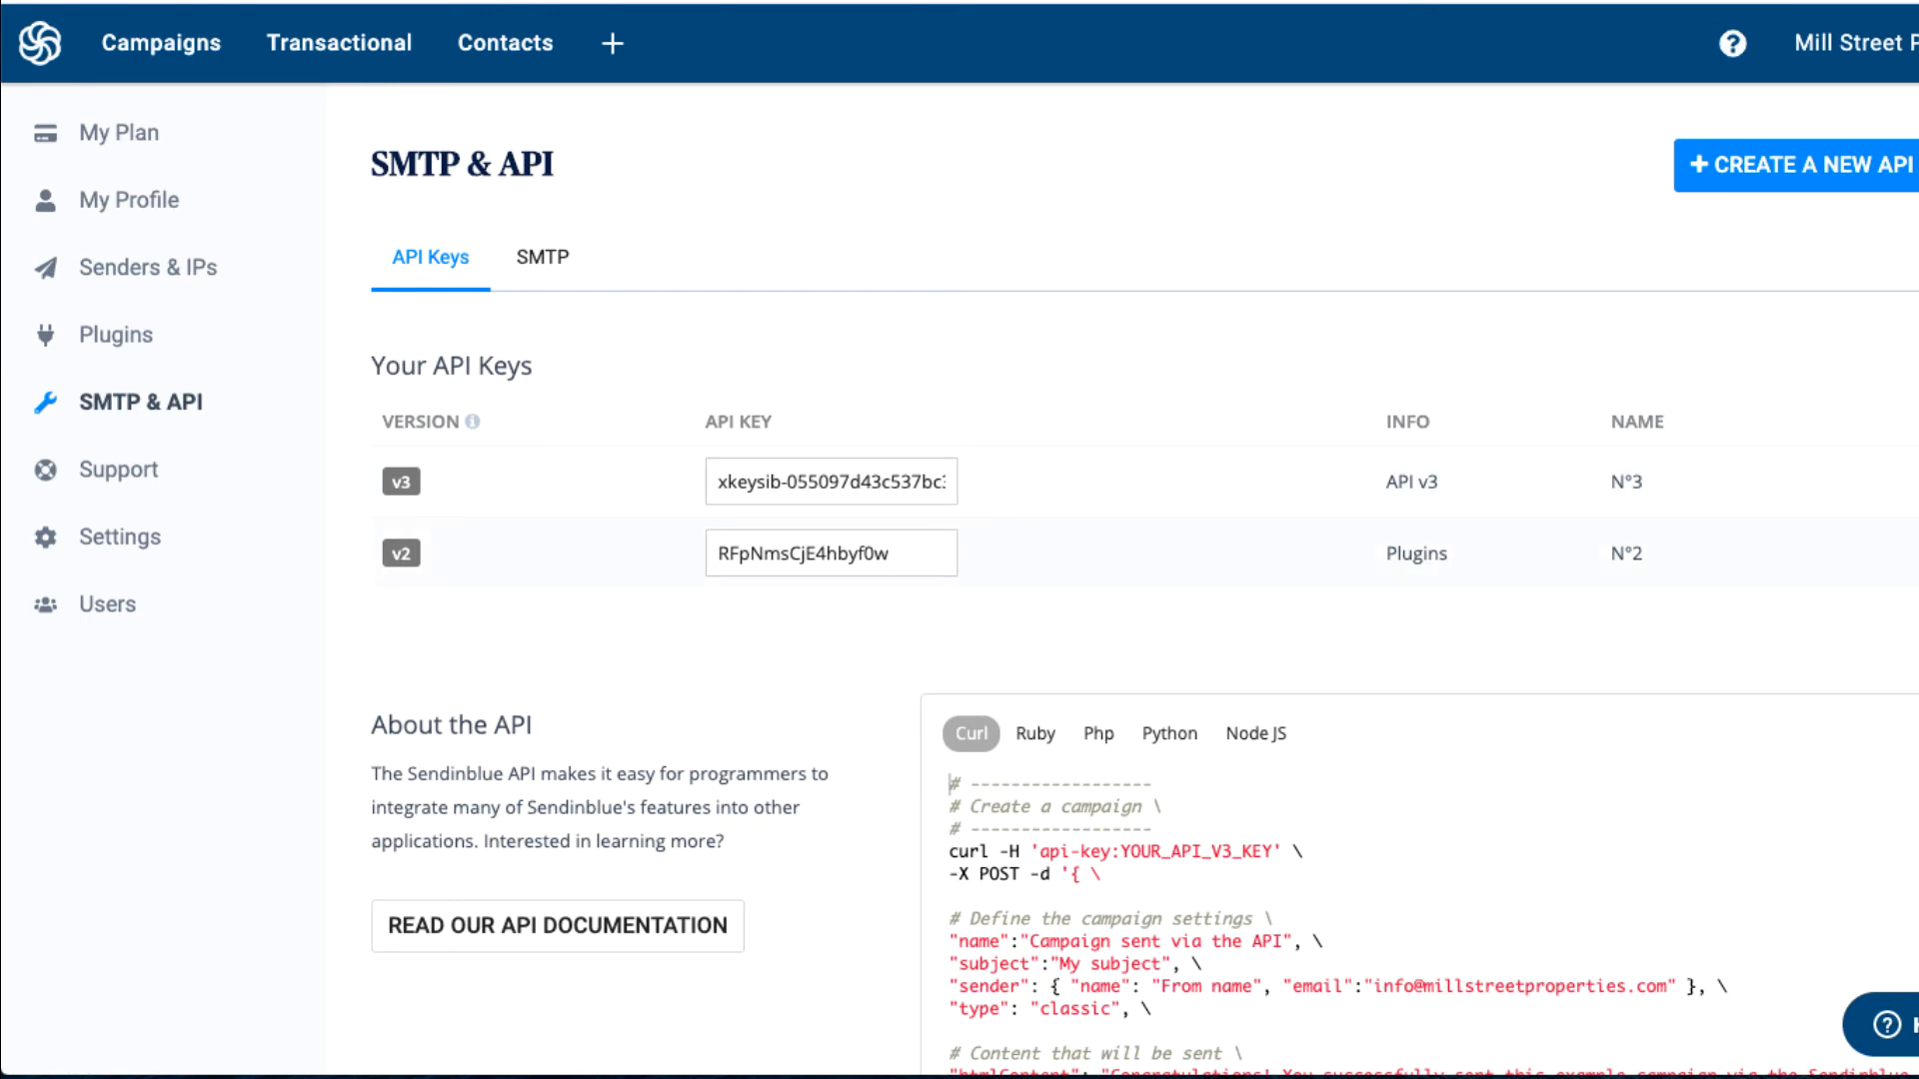
Select the v2 Plugins API key for copying.
{"action": "double_click", "coordinate": [799, 553]}
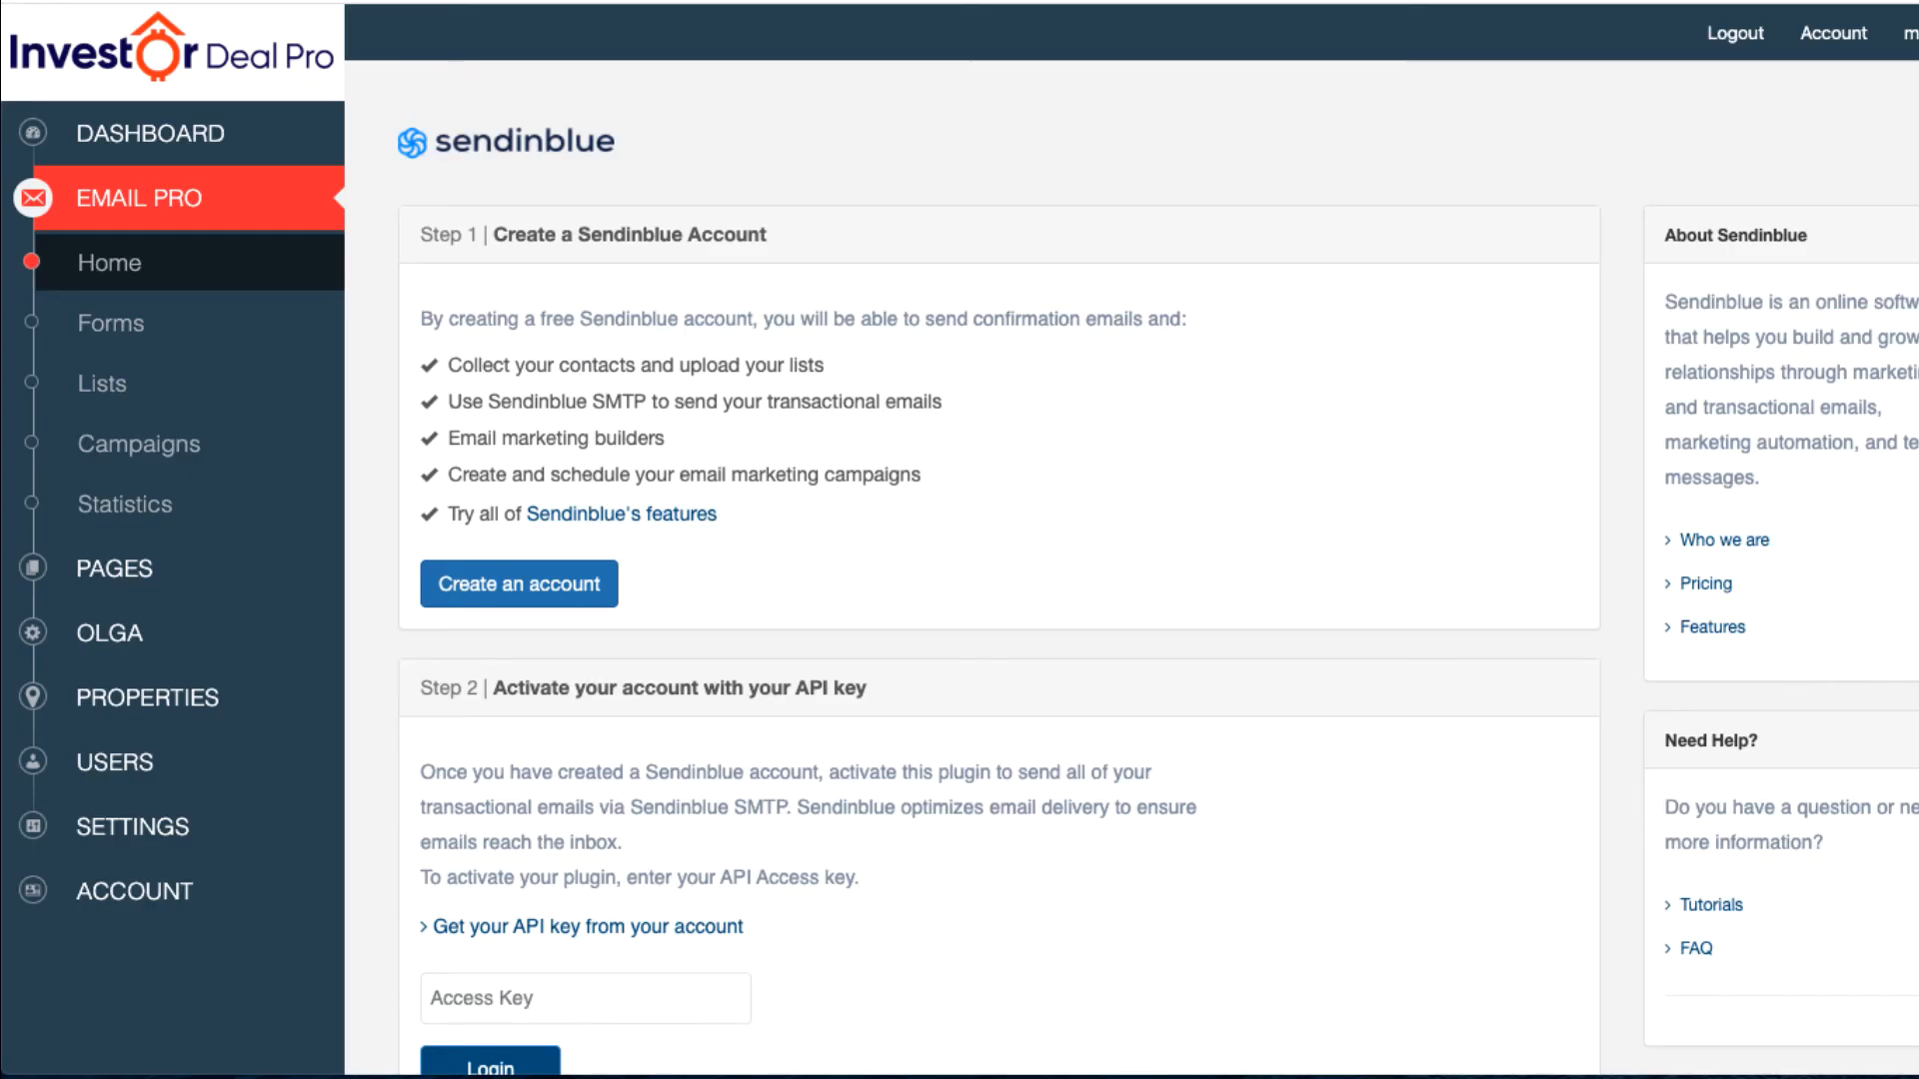
{"action": "scroll", "scroll_direction": "down", "scroll_amount": 3}
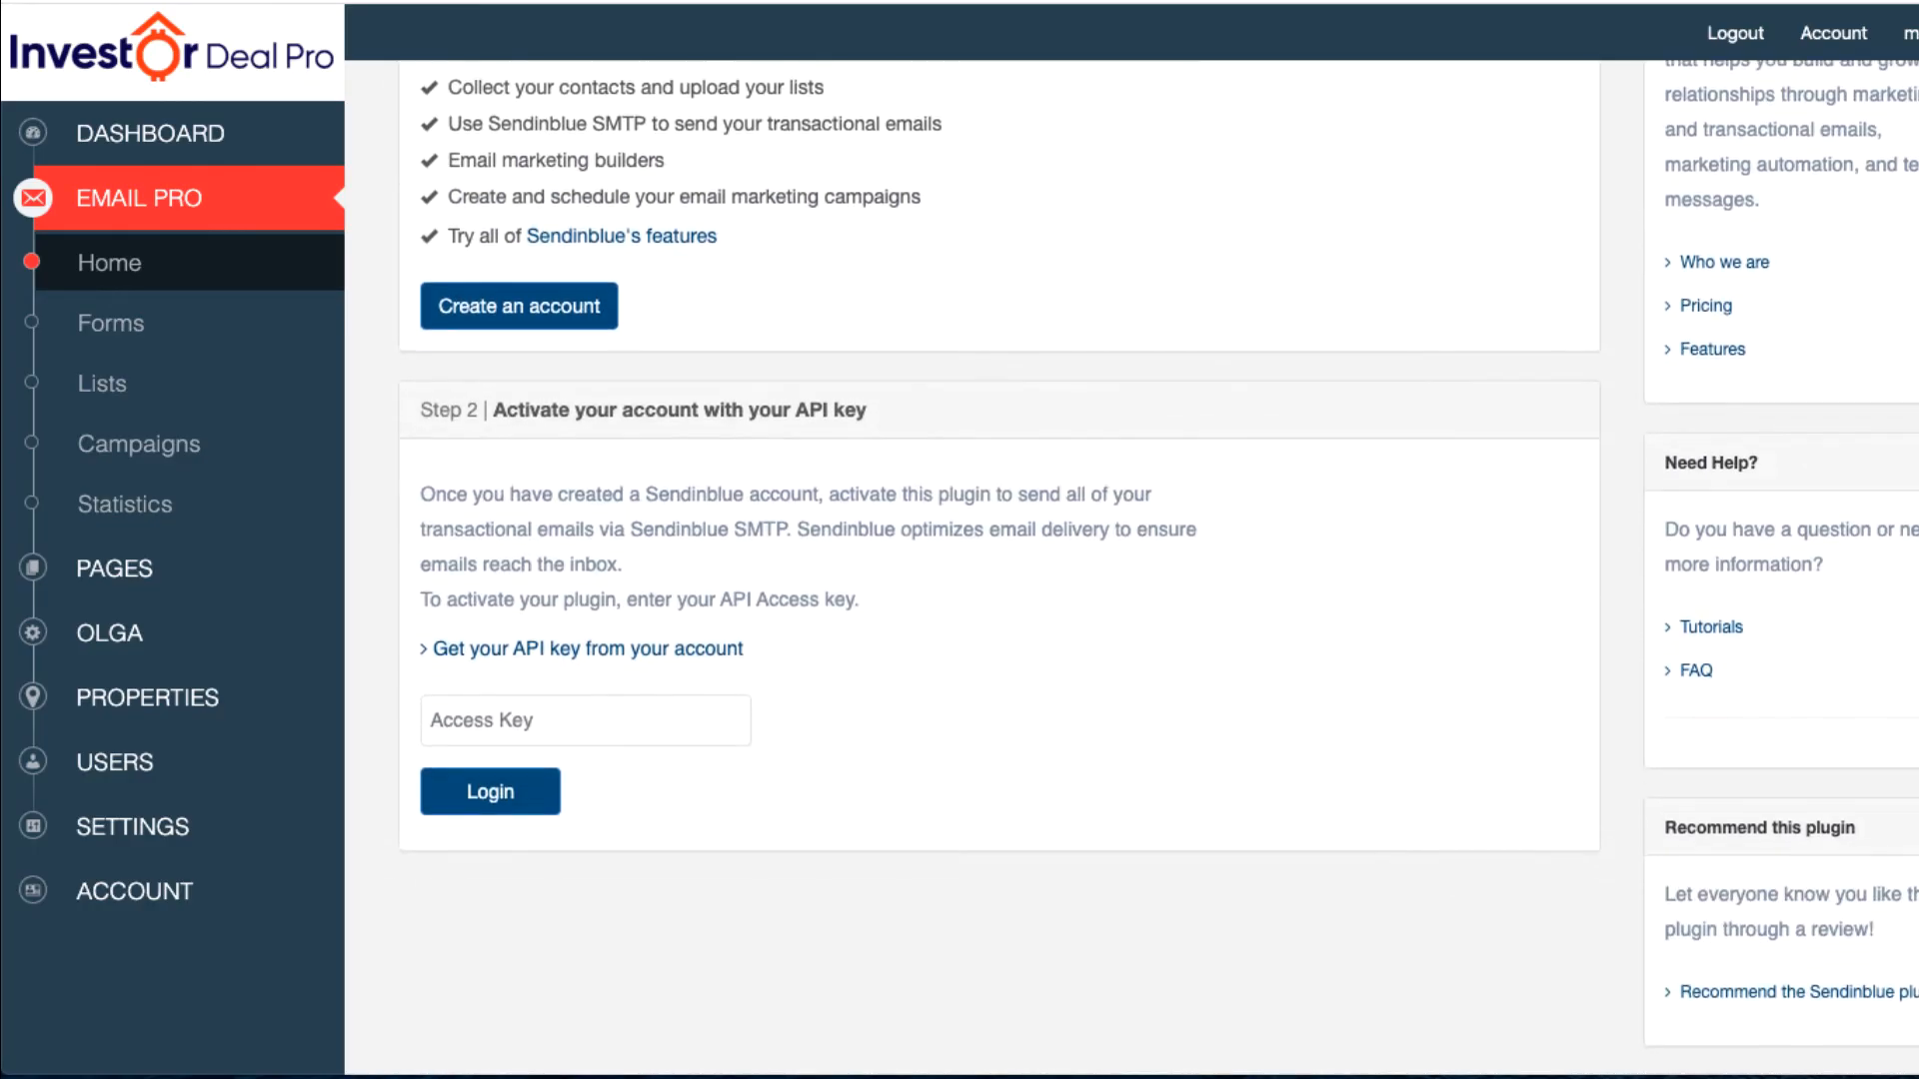
{"action": "scroll", "scroll_direction": "down", "scroll_amount": 3}
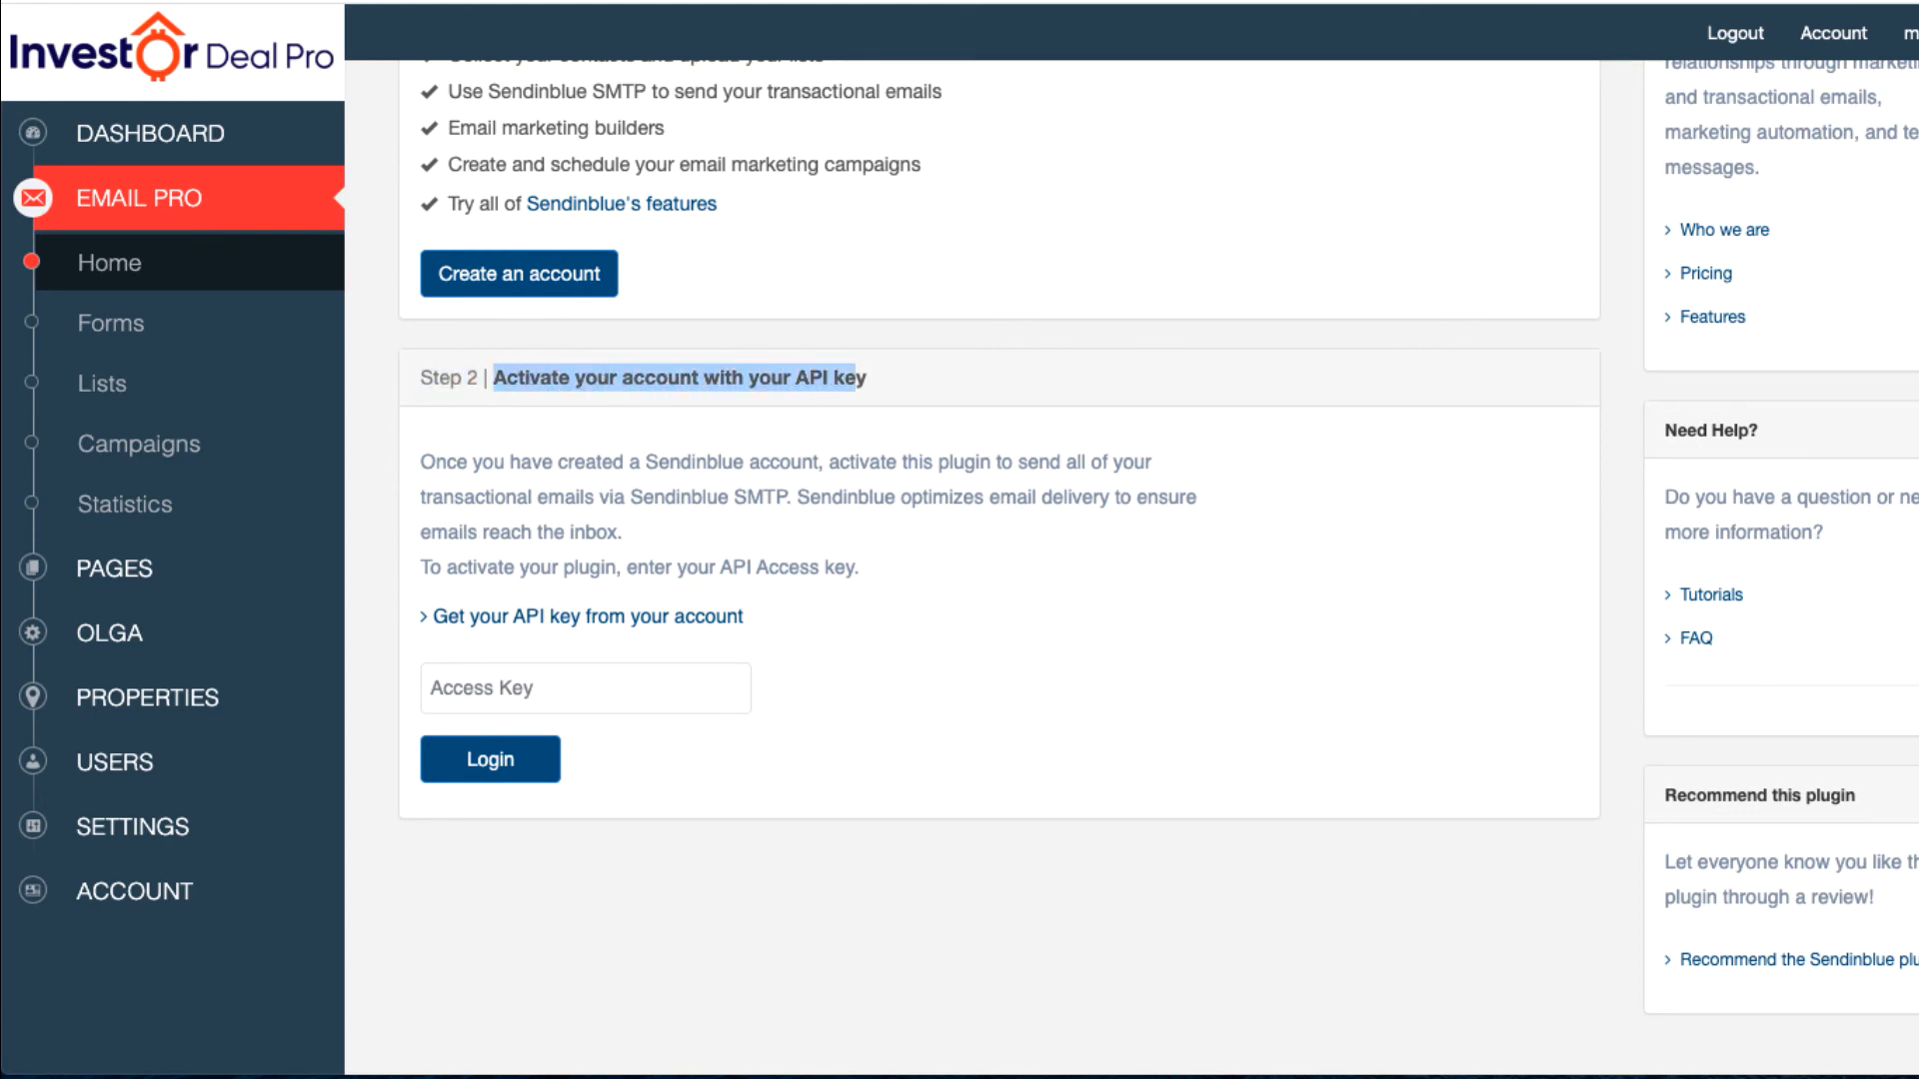
{"action": "left_click", "coordinate": [584, 688]}
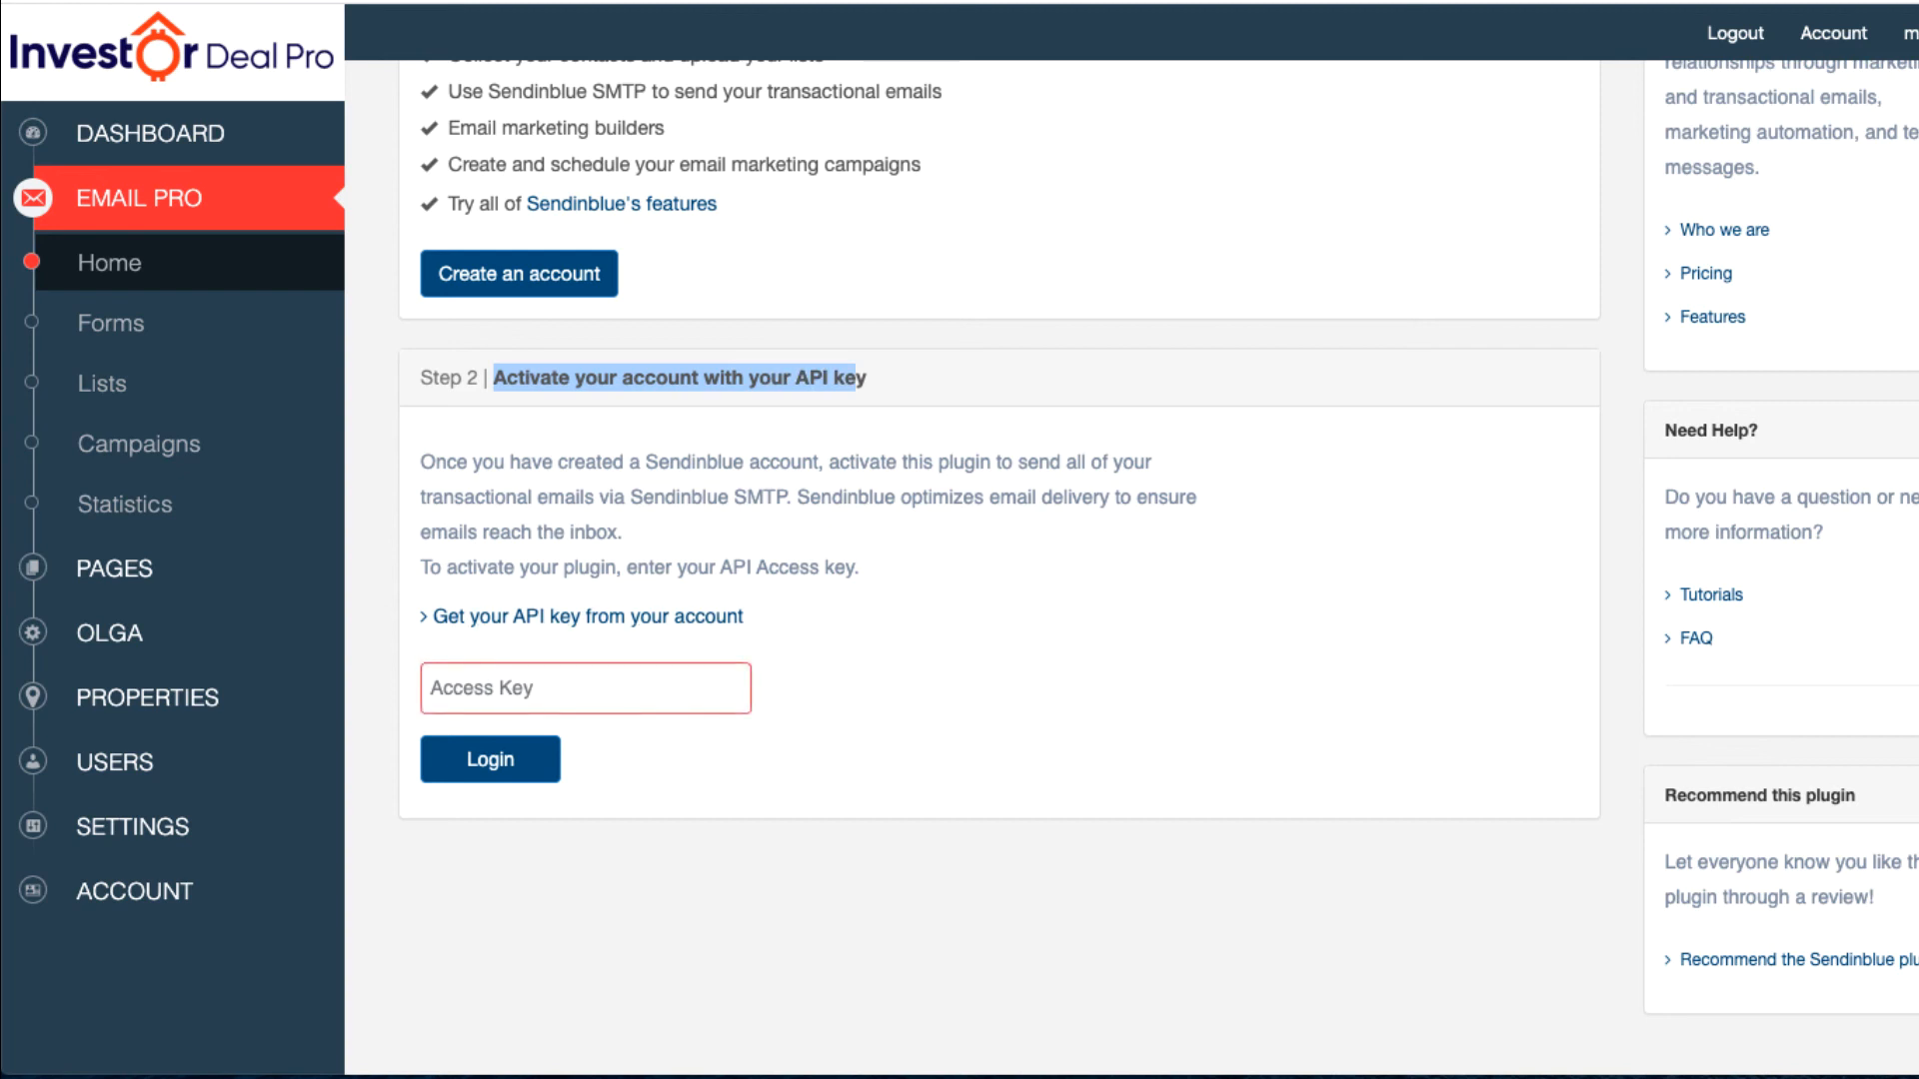
{"action": "left_click", "coordinate": [584, 688]}
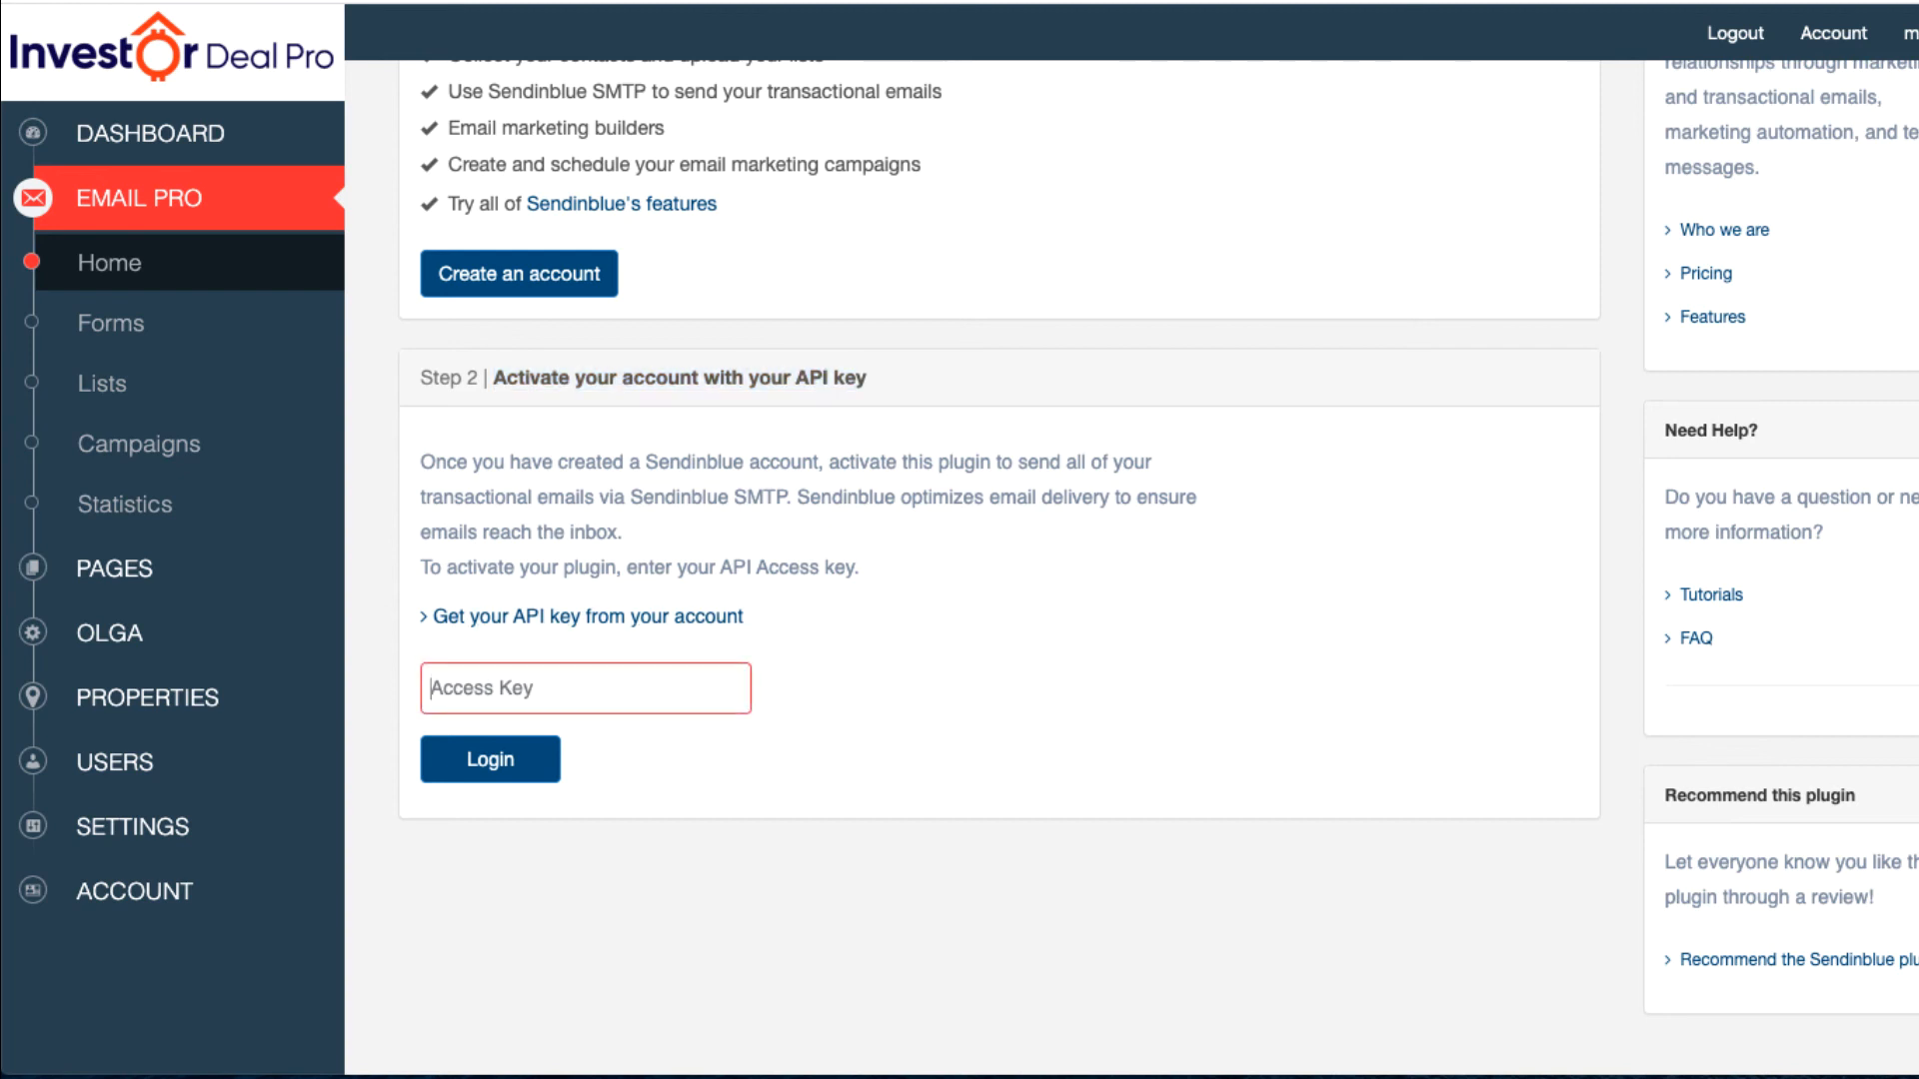
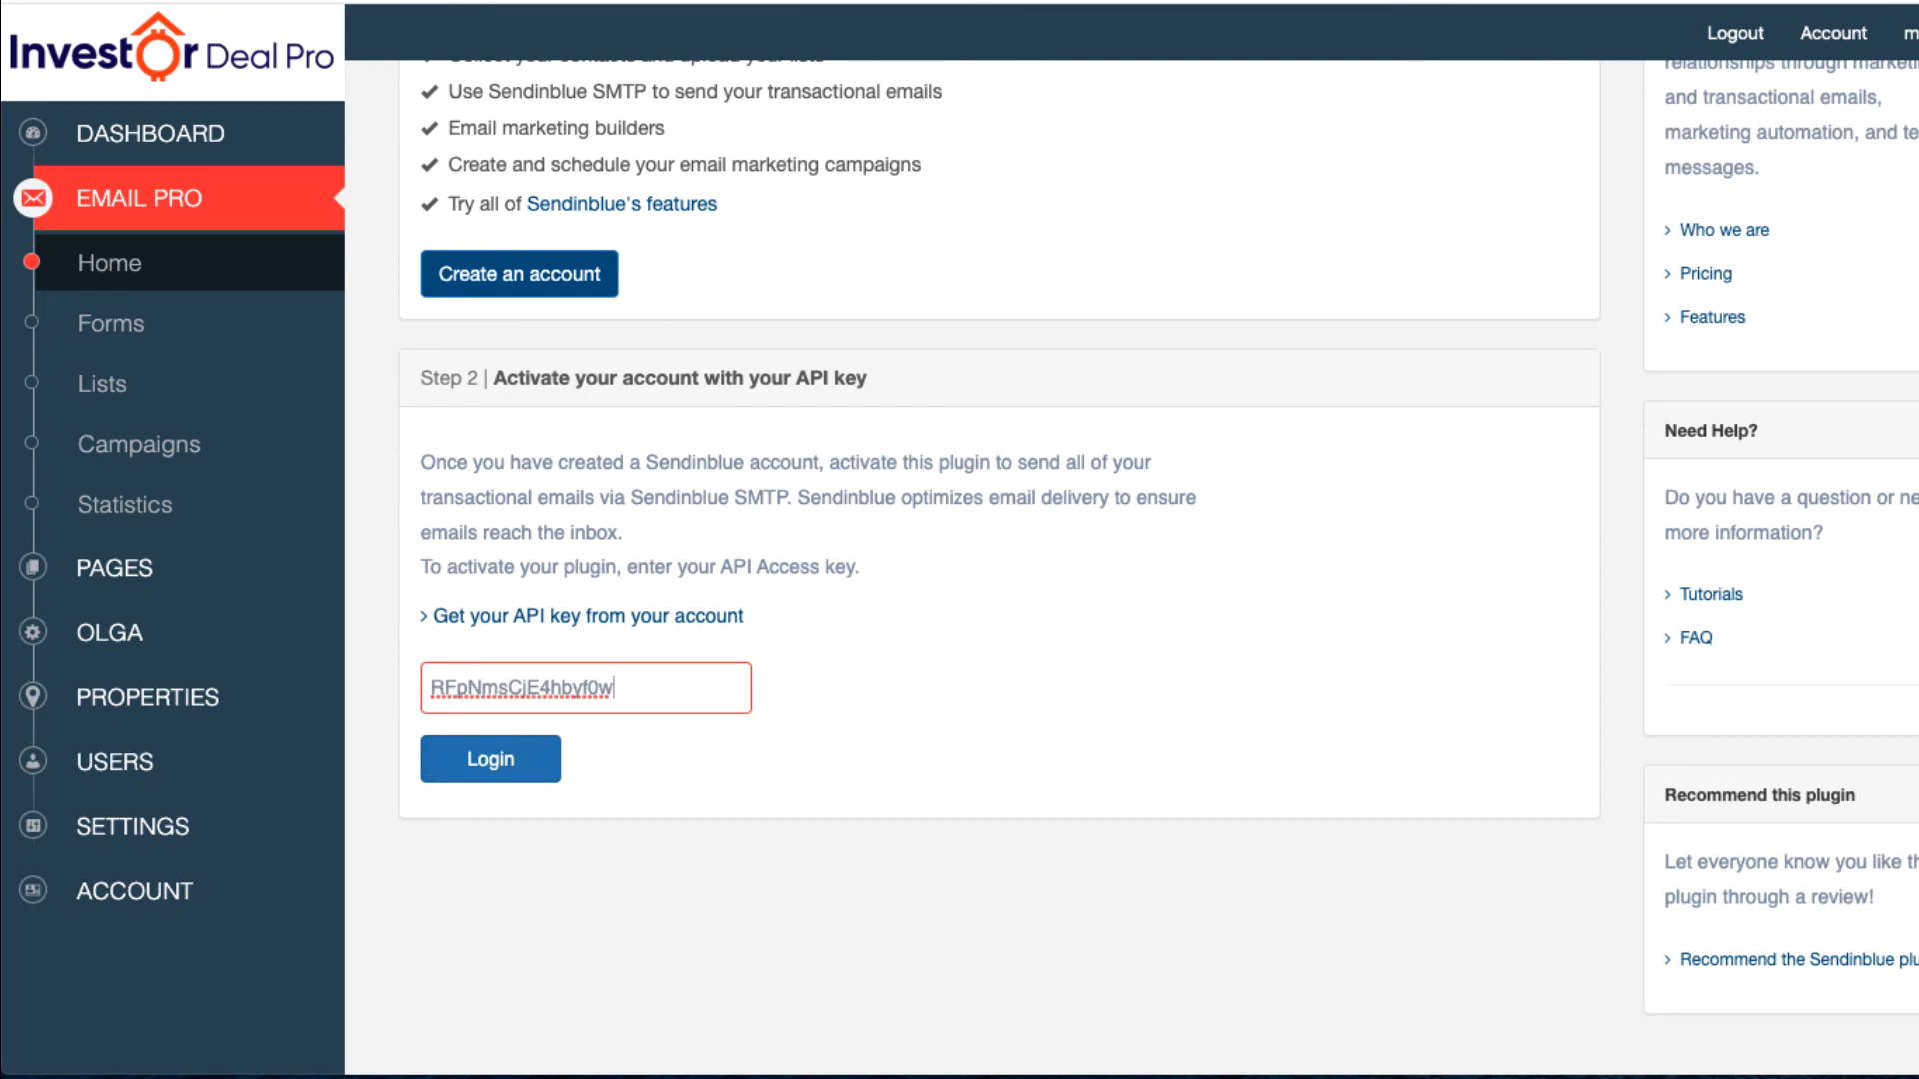
{"action": "left_click", "coordinate": [489, 759]}
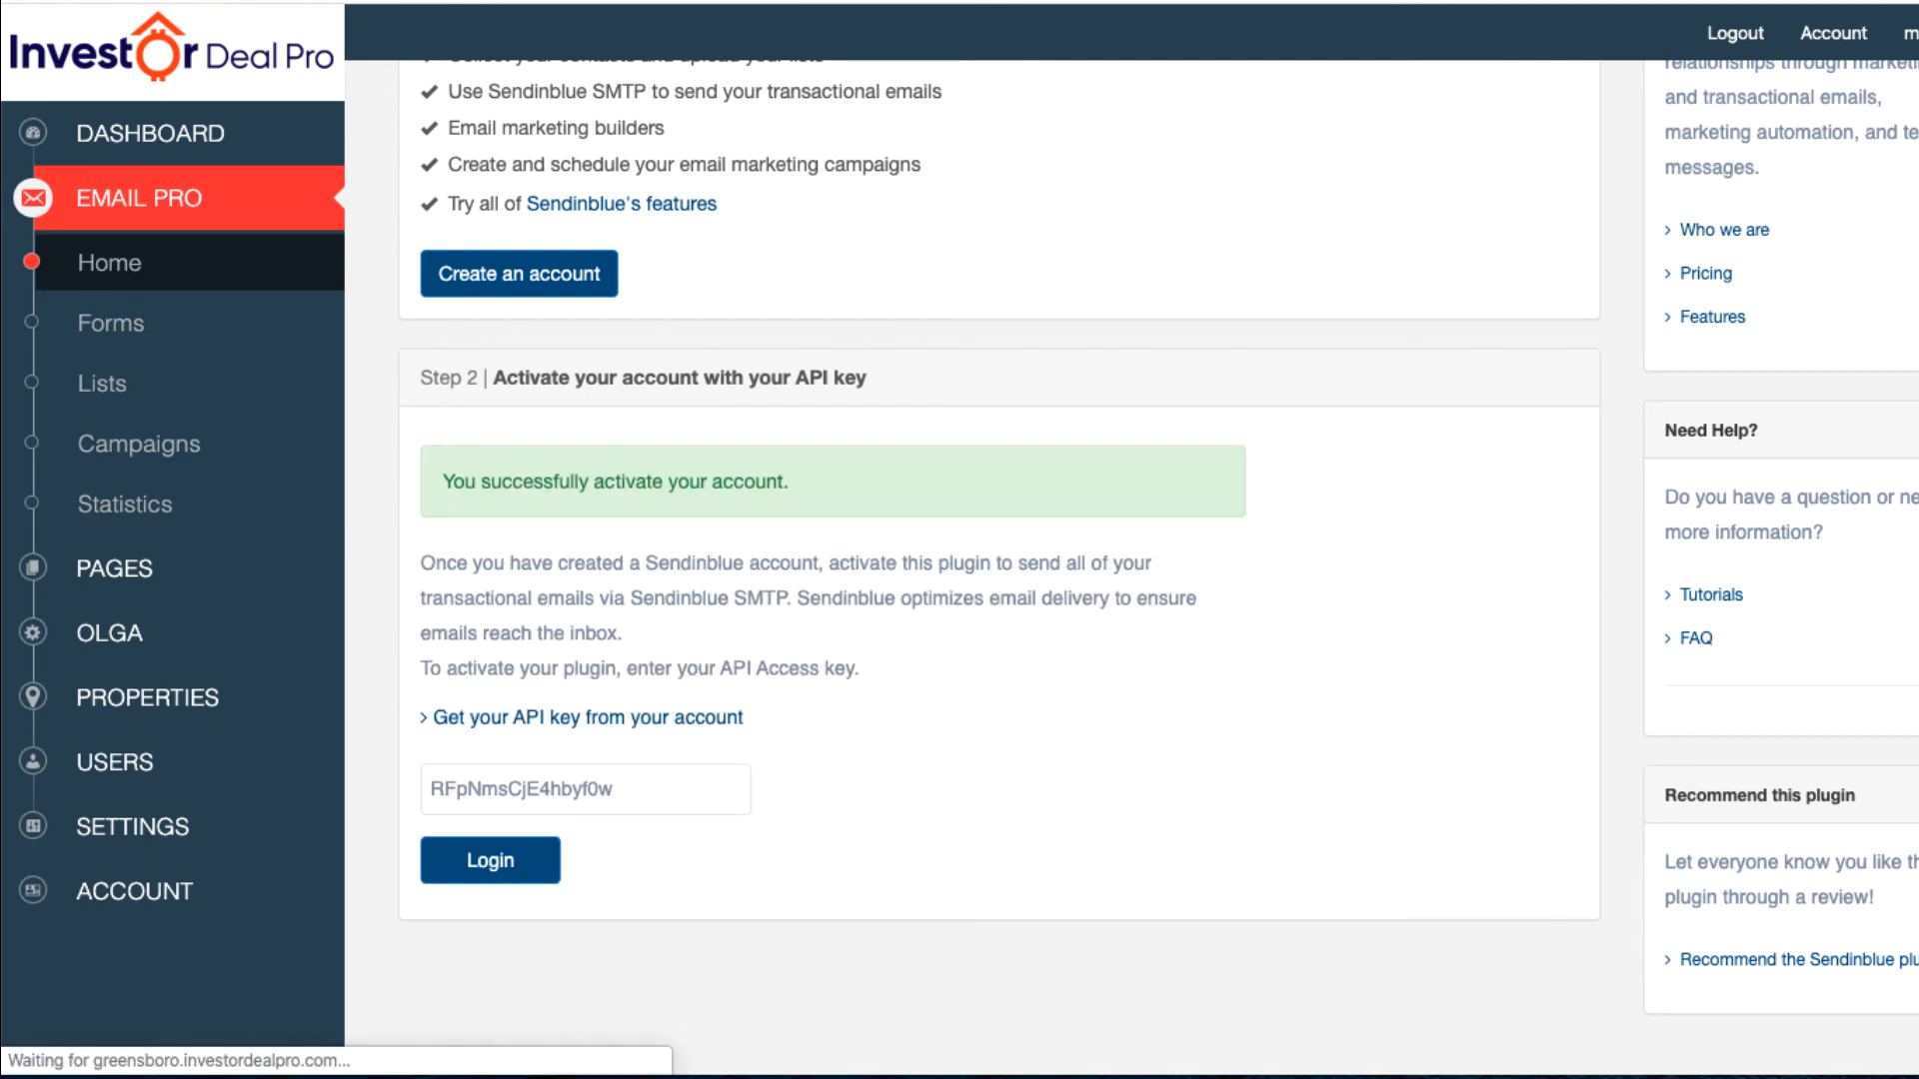
Reload Email Pro to show the linked Sendinblue account summary with 300 free credits.
{"action": "double_click", "coordinate": [469, 482]}
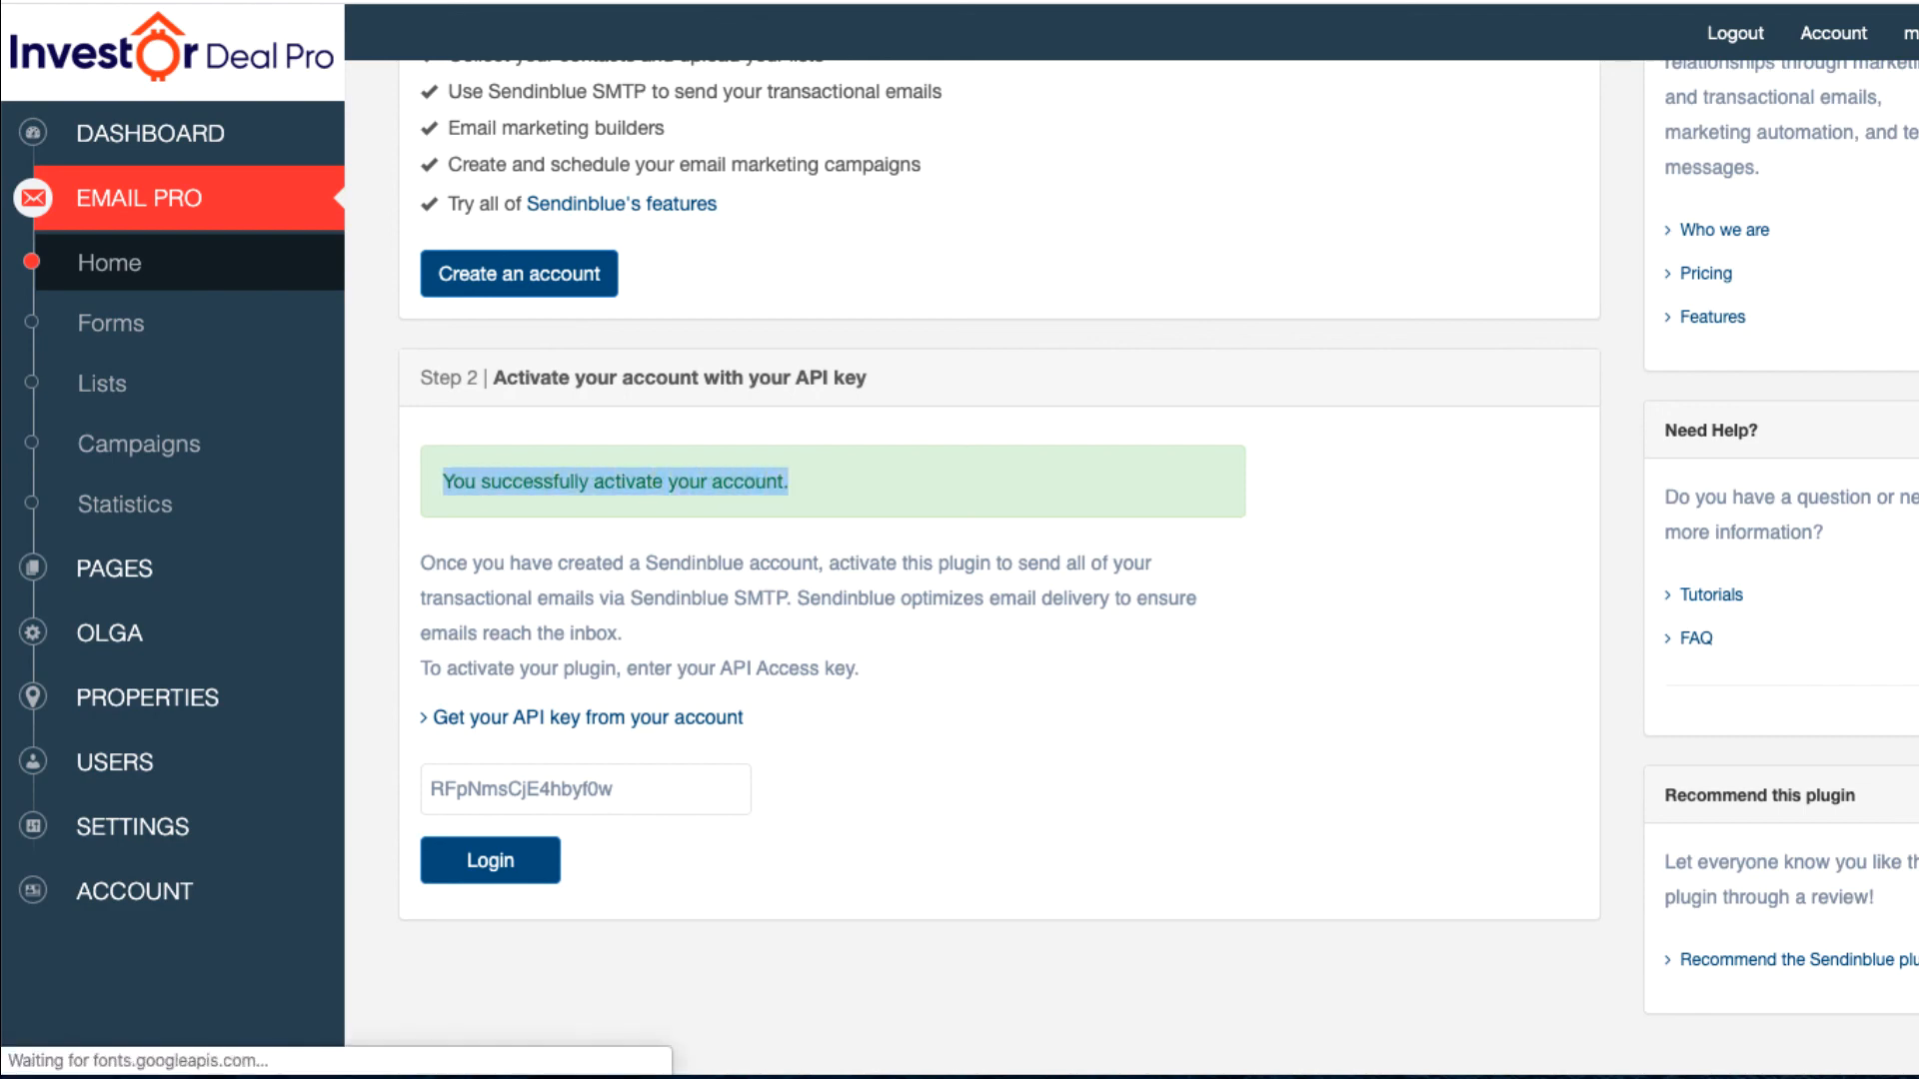
{"action": "left_click", "coordinate": [490, 860]}
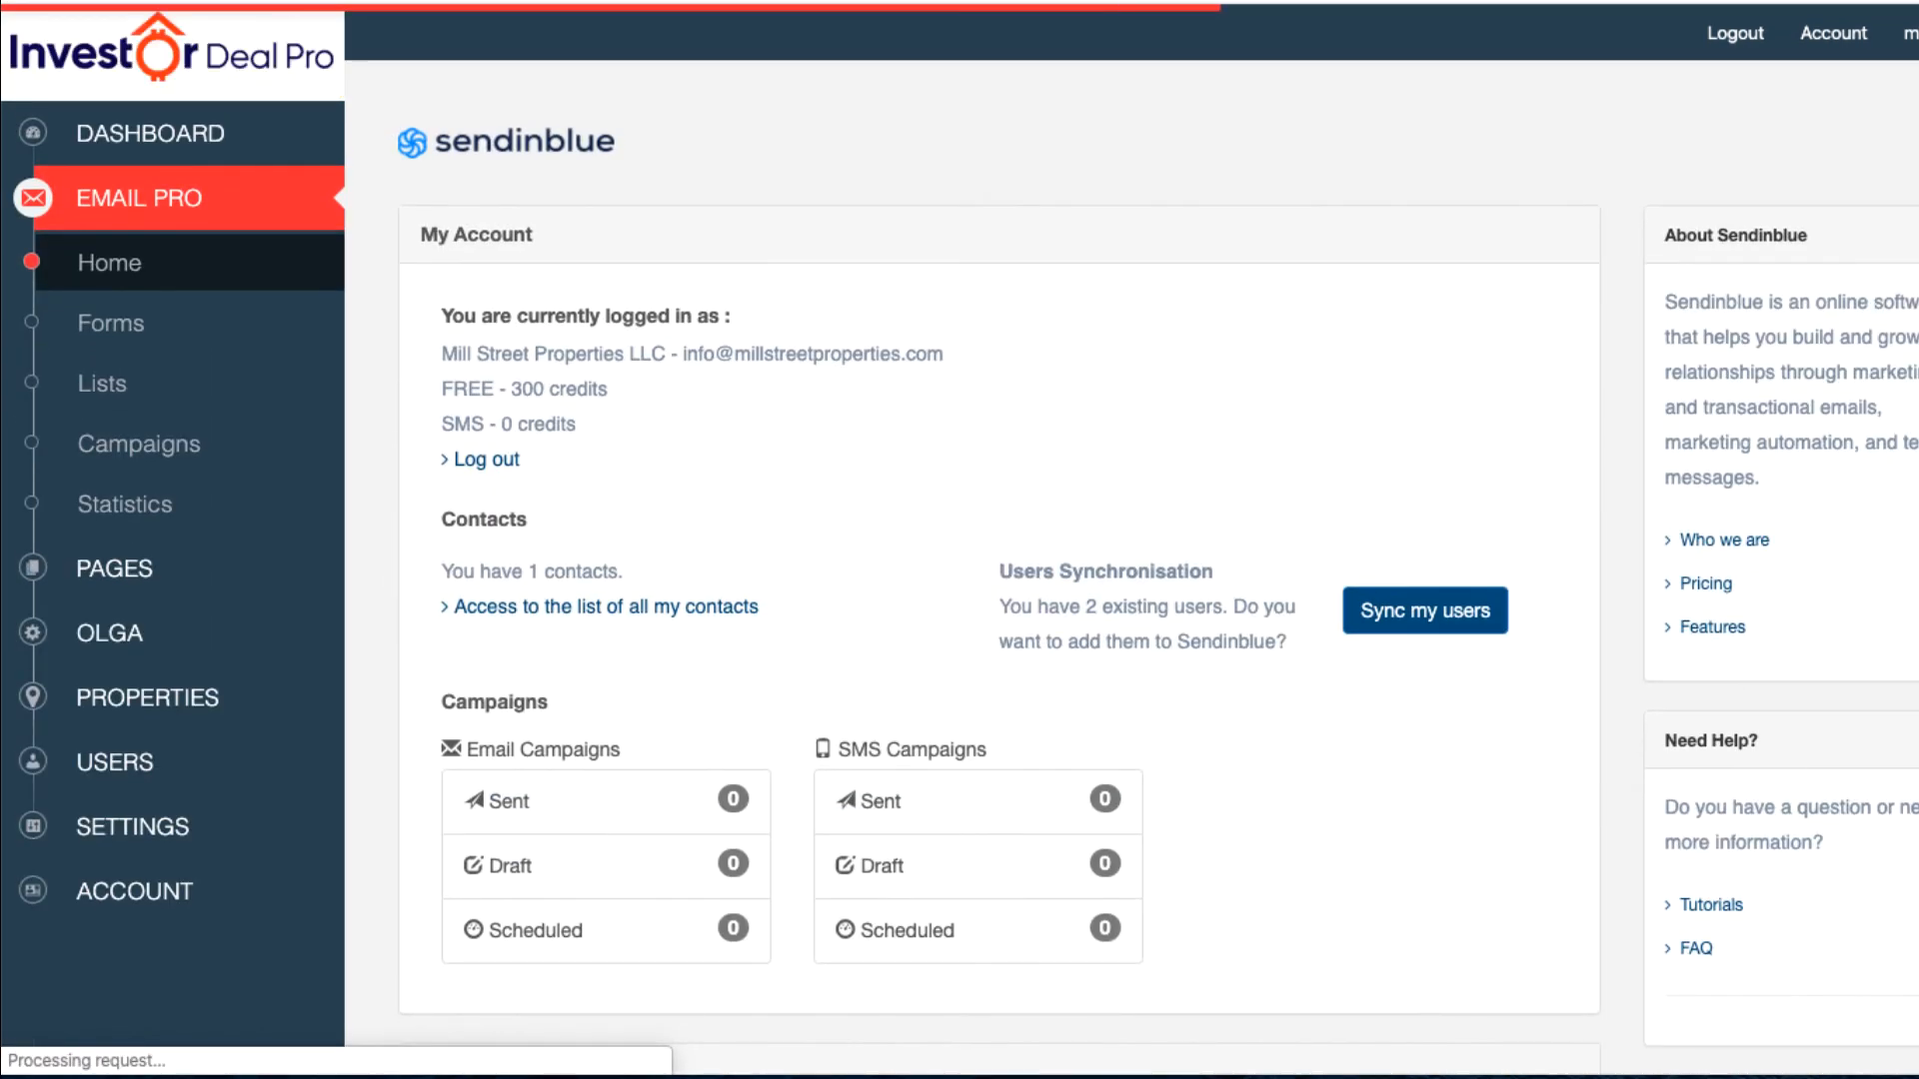